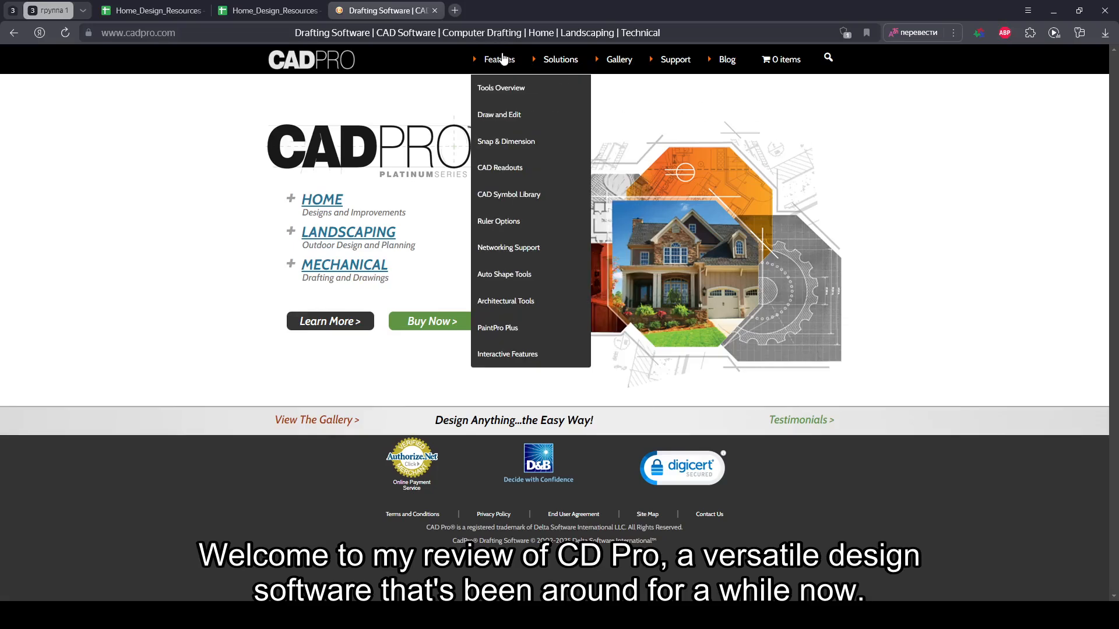
Step: Browse the Features > Tools Overview page, reading down through it
{"action": "left_click", "coordinate": [501, 88]}
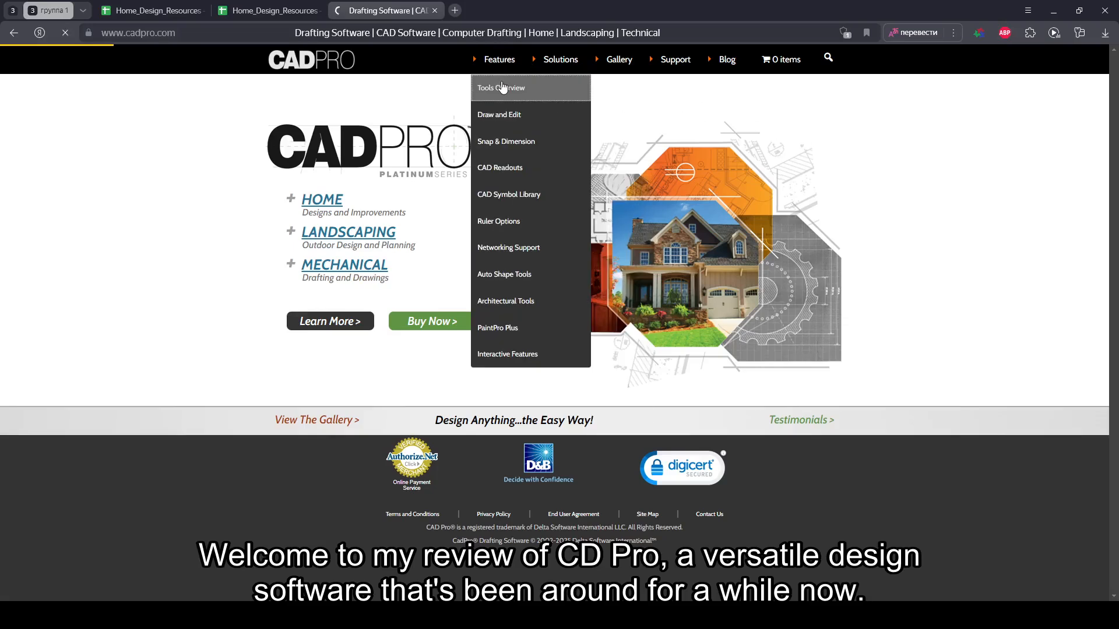
{"action": "left_click", "coordinate": [501, 87]}
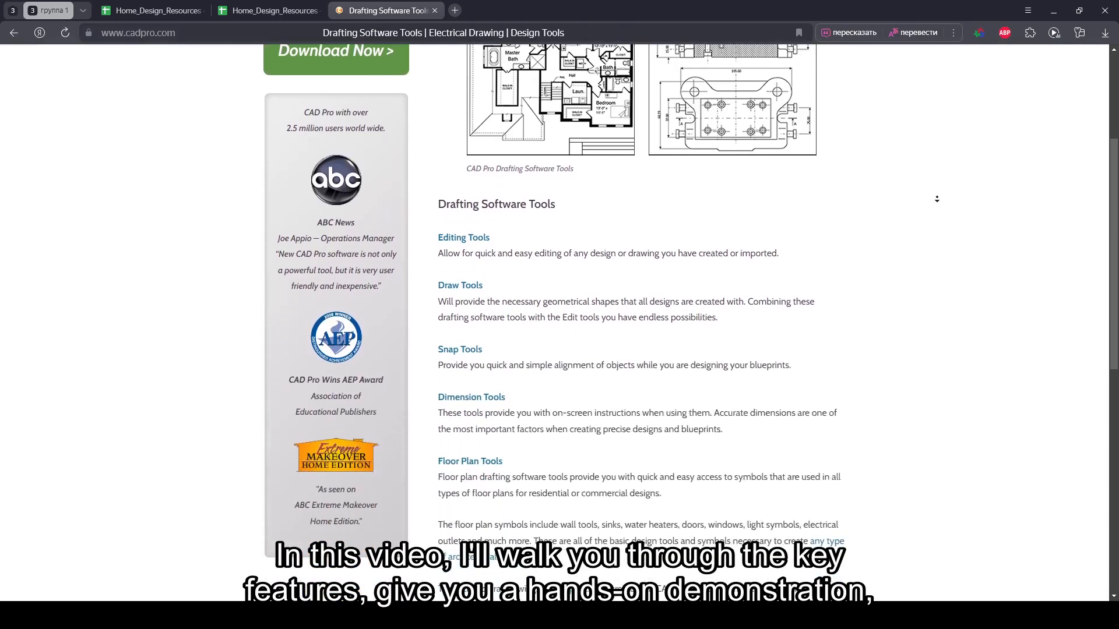
{"action": "scroll", "scroll_direction": "down", "scroll_amount": 3}
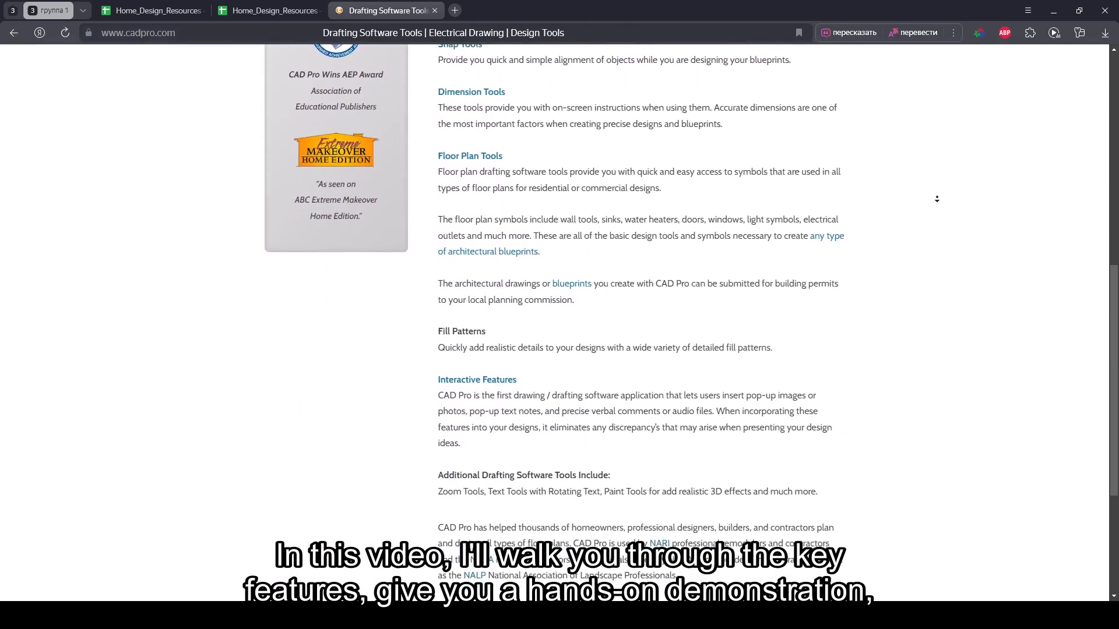
{"action": "scroll", "scroll_direction": "down", "scroll_amount": 3}
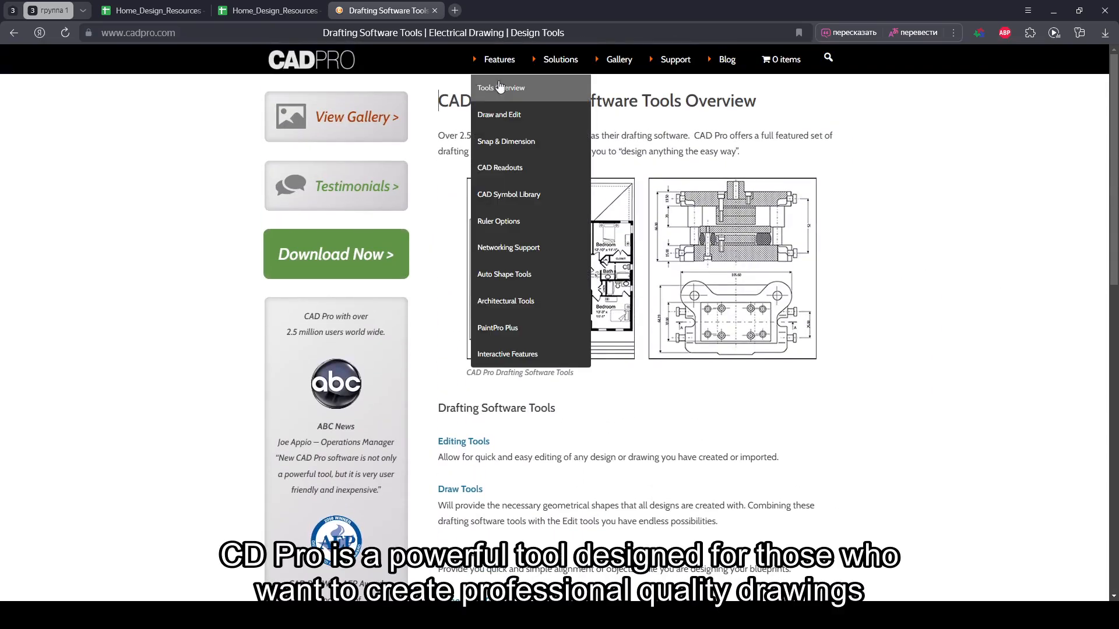
Step: Go to the Features > Draw and Edit drawing tools page
{"action": "left_click", "coordinate": [498, 114]}
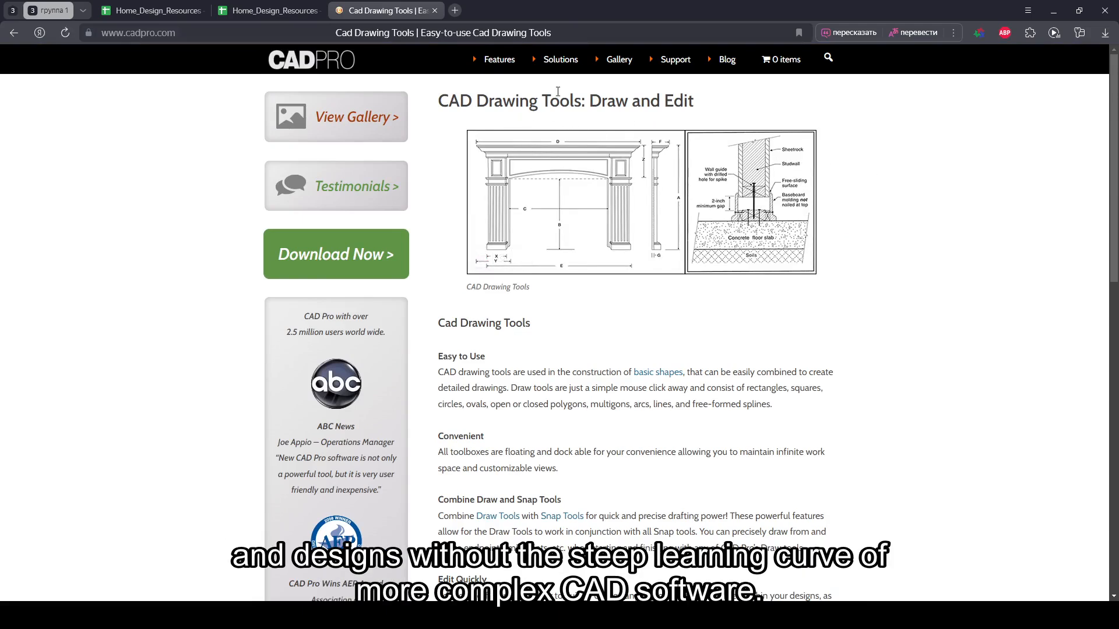
Step: Read through the Solutions > Home Design page down to the bottom
{"action": "left_click", "coordinate": [559, 59]}
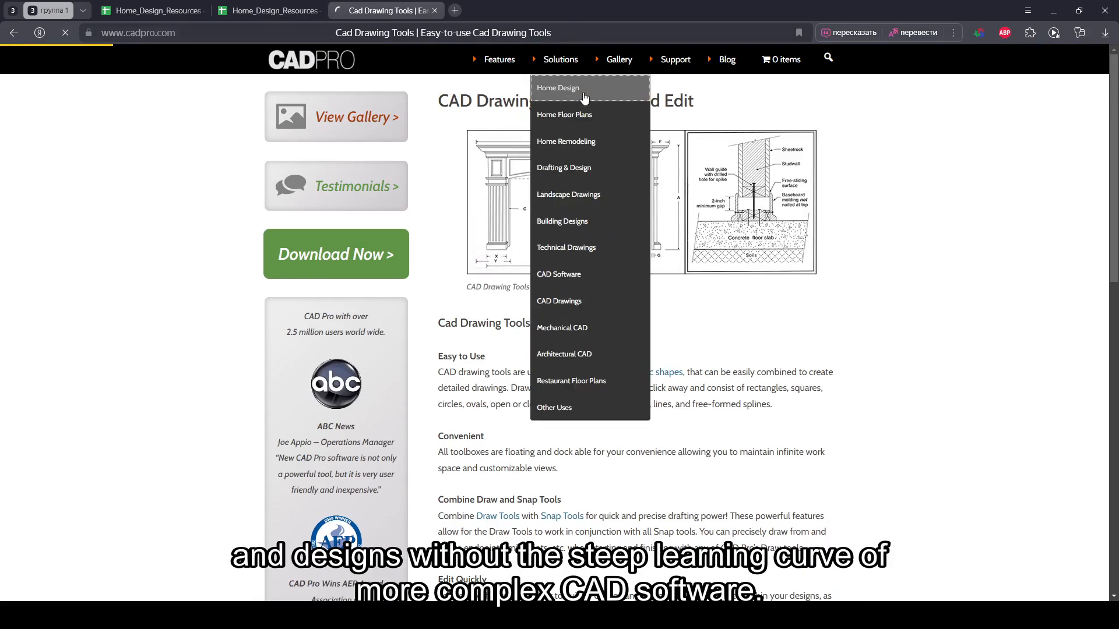
{"action": "left_click", "coordinate": [558, 87]}
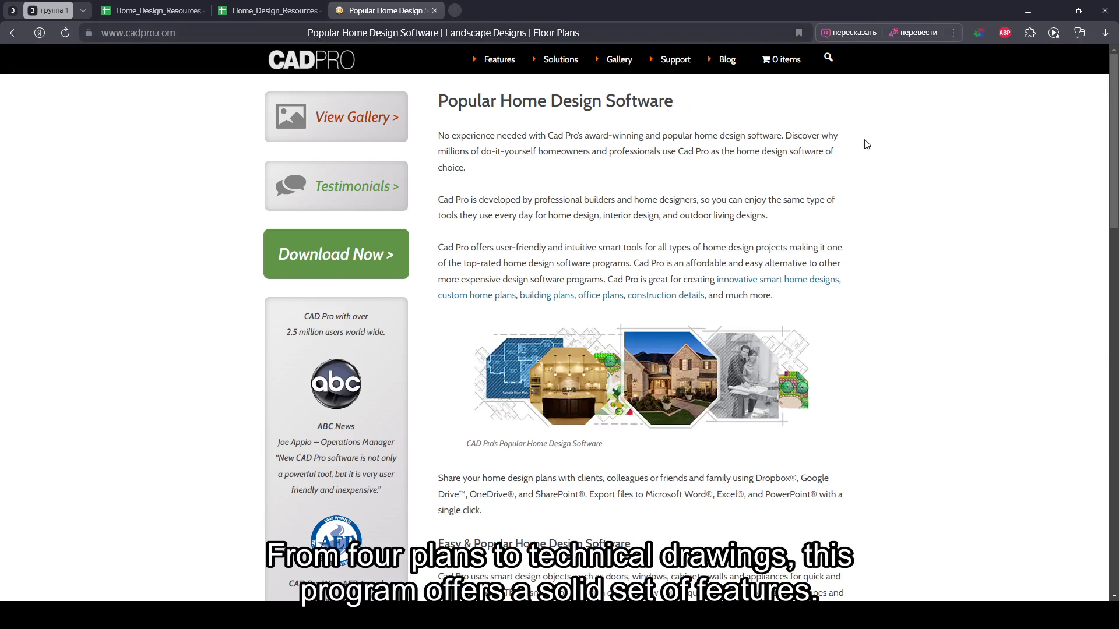
{"action": "scroll", "scroll_direction": "down", "scroll_amount": 3}
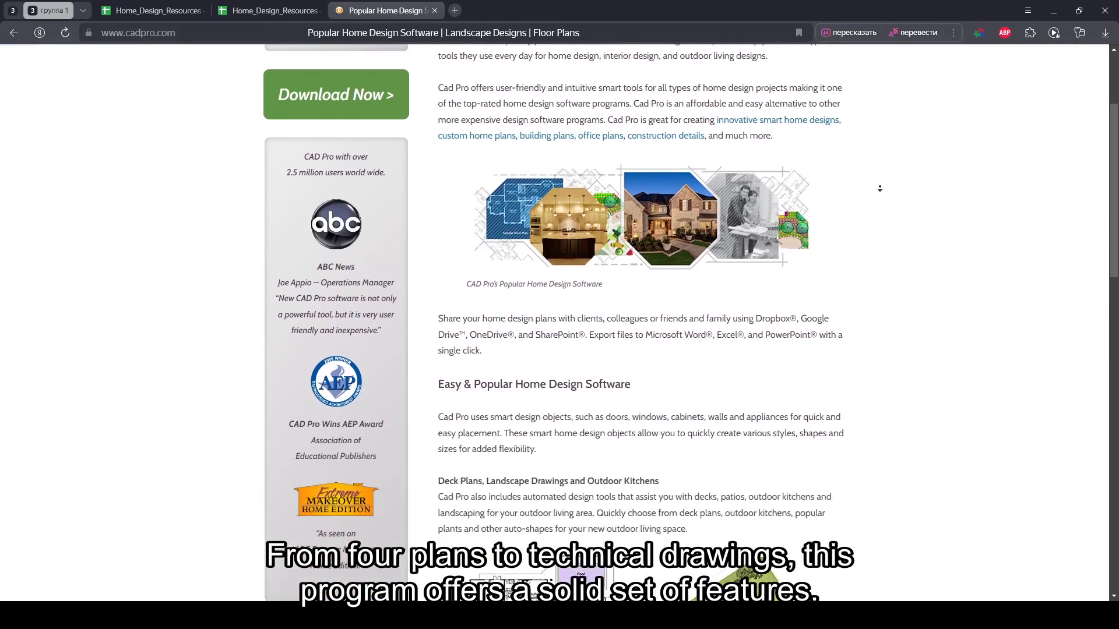
{"action": "scroll", "scroll_direction": "down", "scroll_amount": 3}
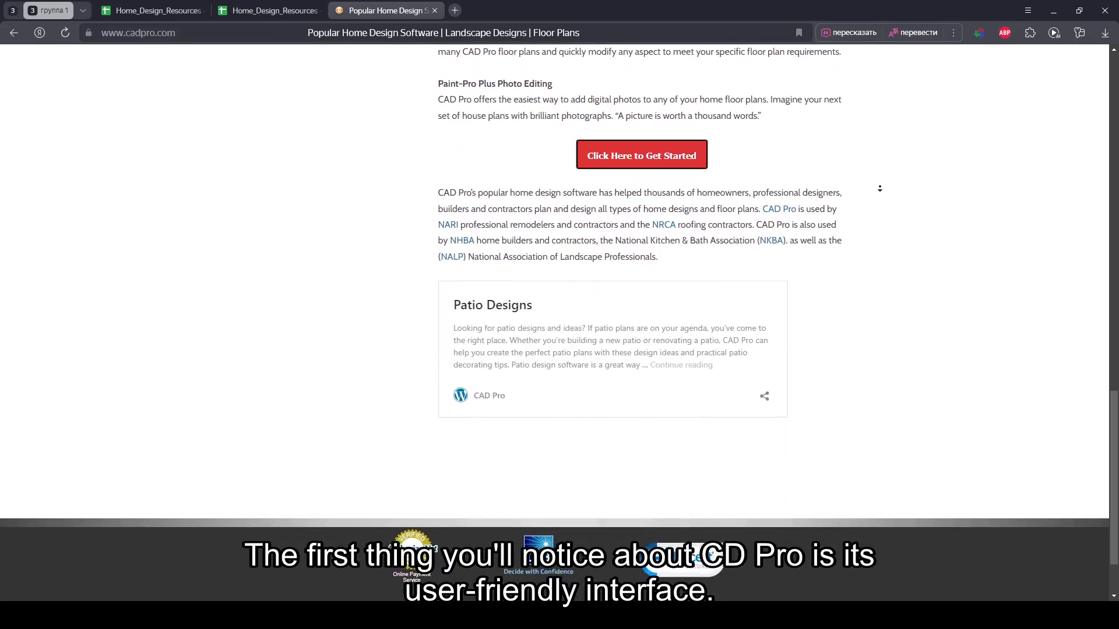
{"action": "scroll", "scroll_direction": "down", "scroll_amount": 3}
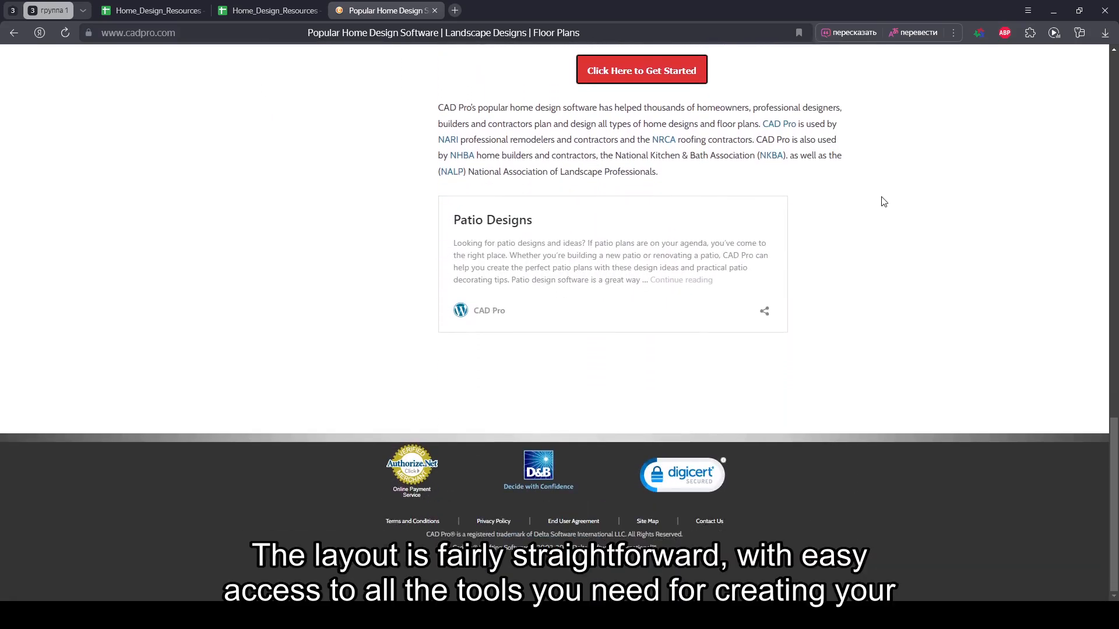
{"action": "scroll", "scroll_direction": "down", "scroll_amount": 3}
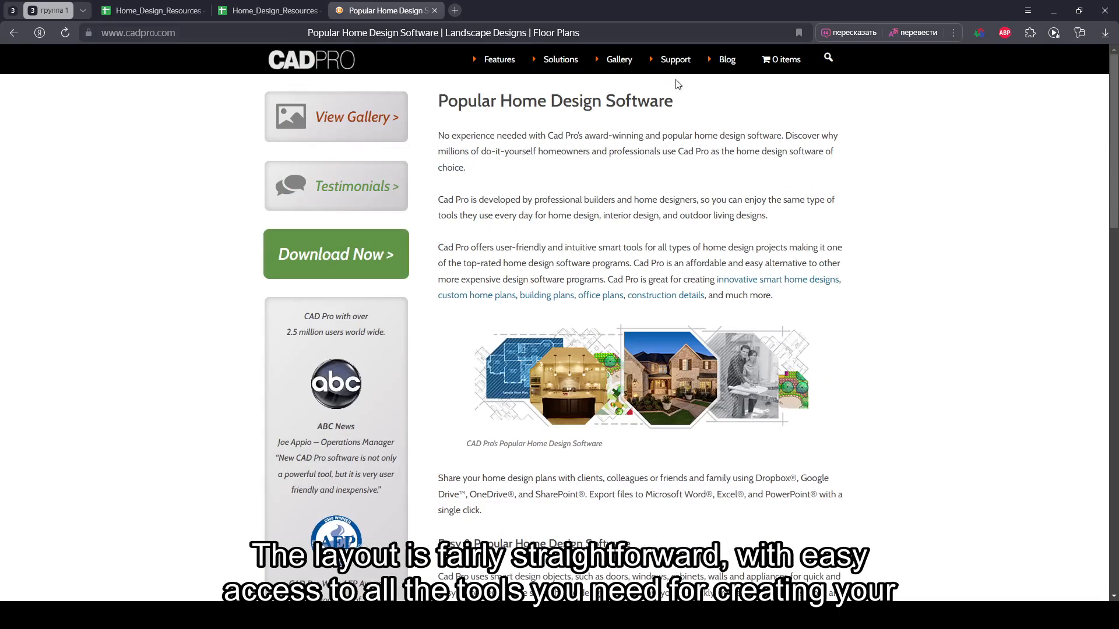
Step: Browse the Gallery > Commercial office layouts and fire escape plans, then return to the top
{"action": "left_click", "coordinate": [617, 59]}
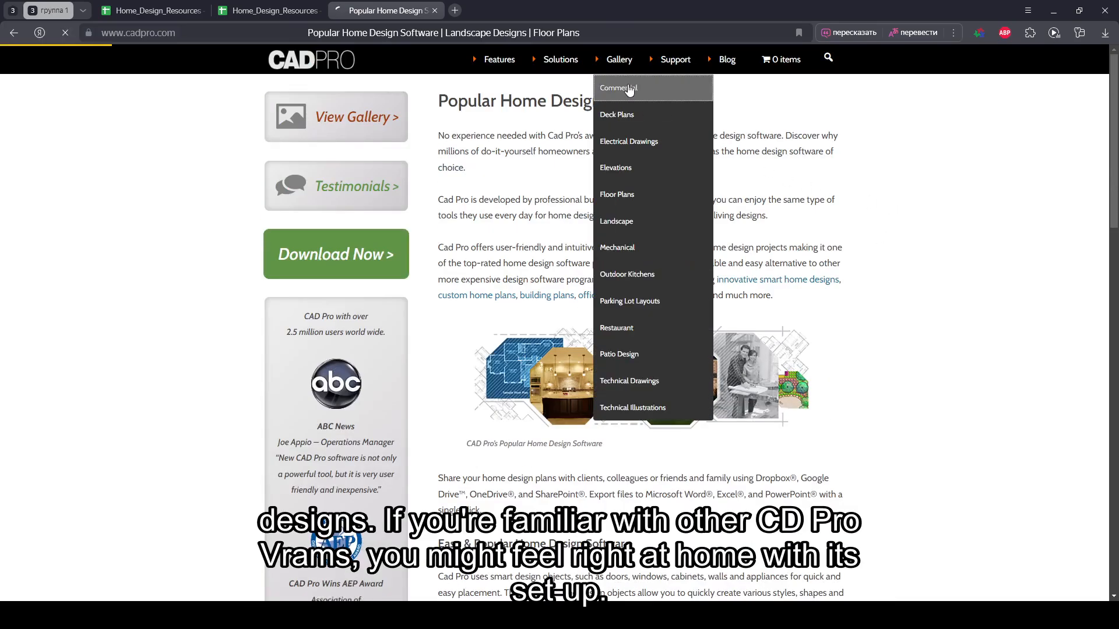
{"action": "left_click", "coordinate": [618, 88]}
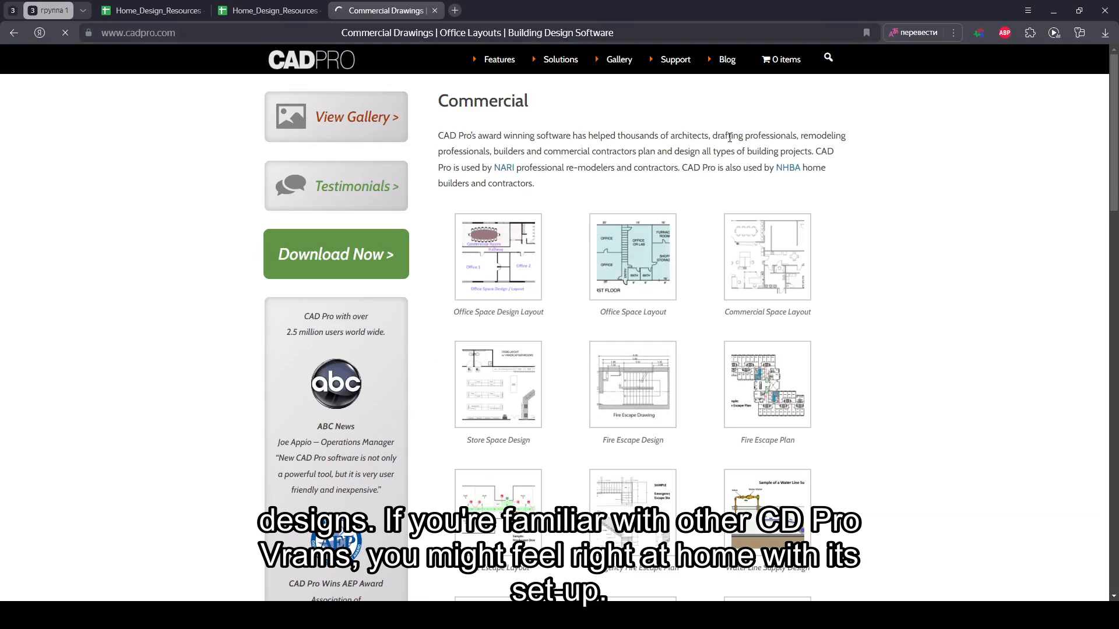
{"action": "scroll", "scroll_direction": "down", "scroll_amount": 3}
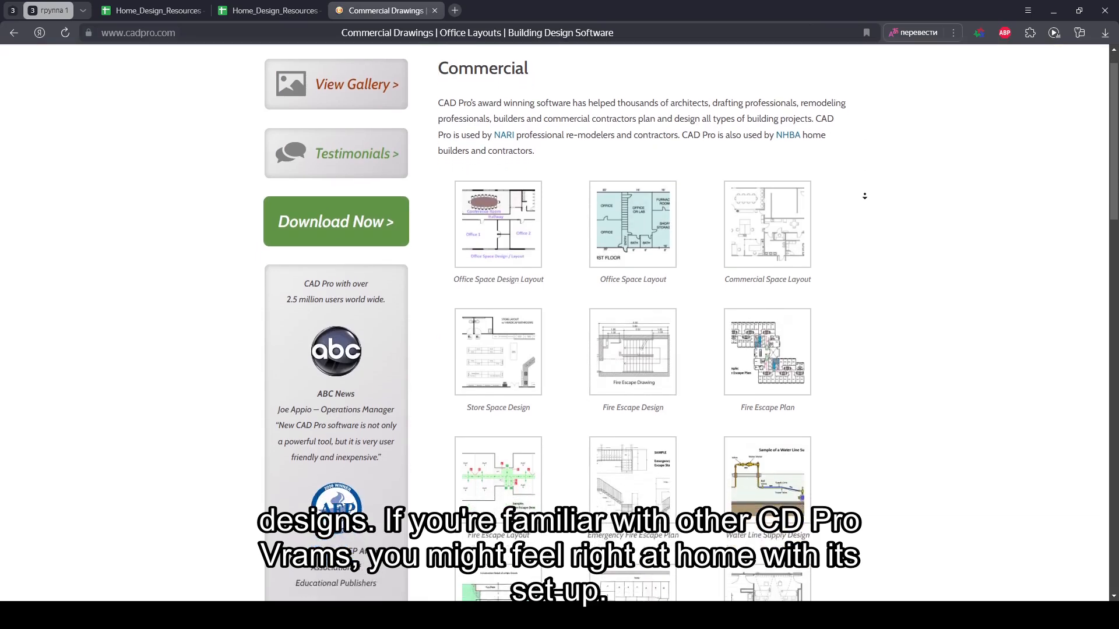
{"action": "scroll", "scroll_direction": "down", "scroll_amount": 3}
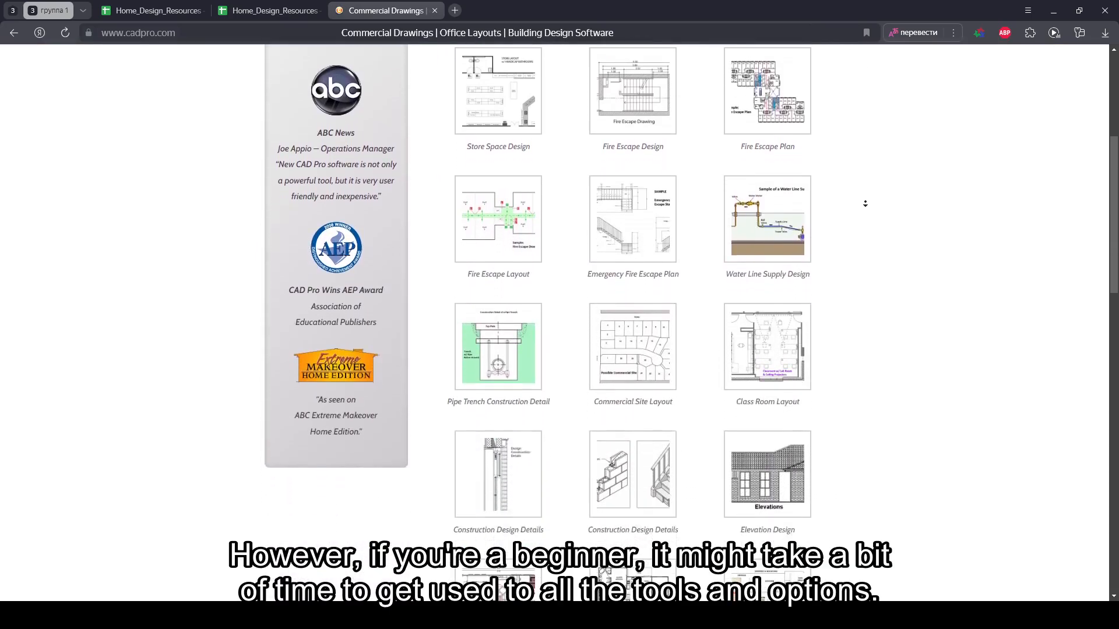
{"action": "scroll", "scroll_direction": "down", "scroll_amount": 3}
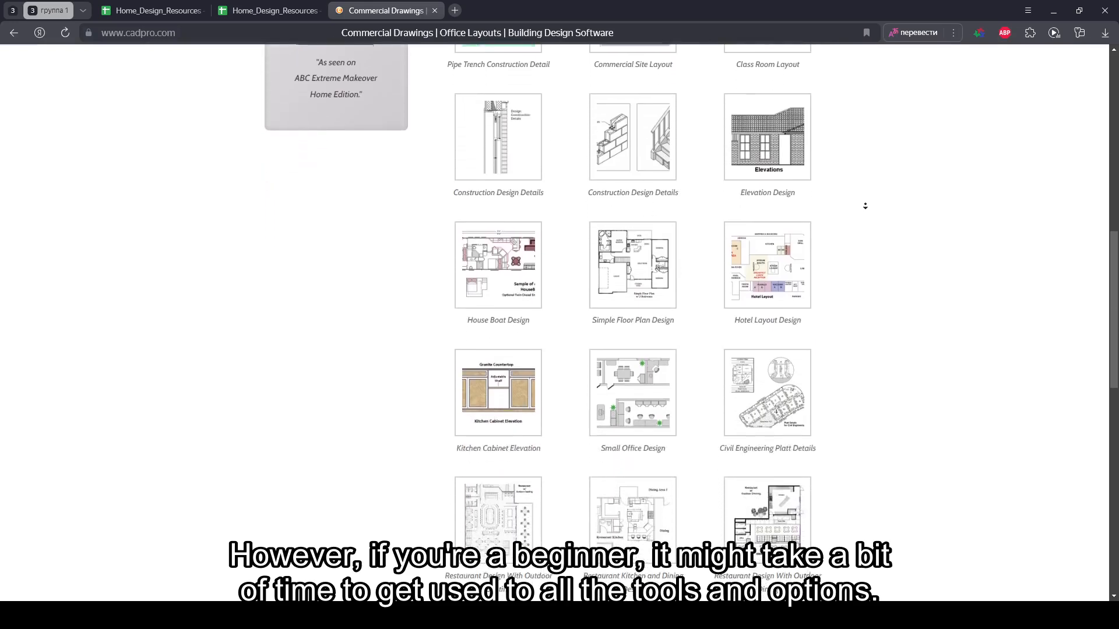
{"action": "scroll", "scroll_direction": "down", "scroll_amount": 3}
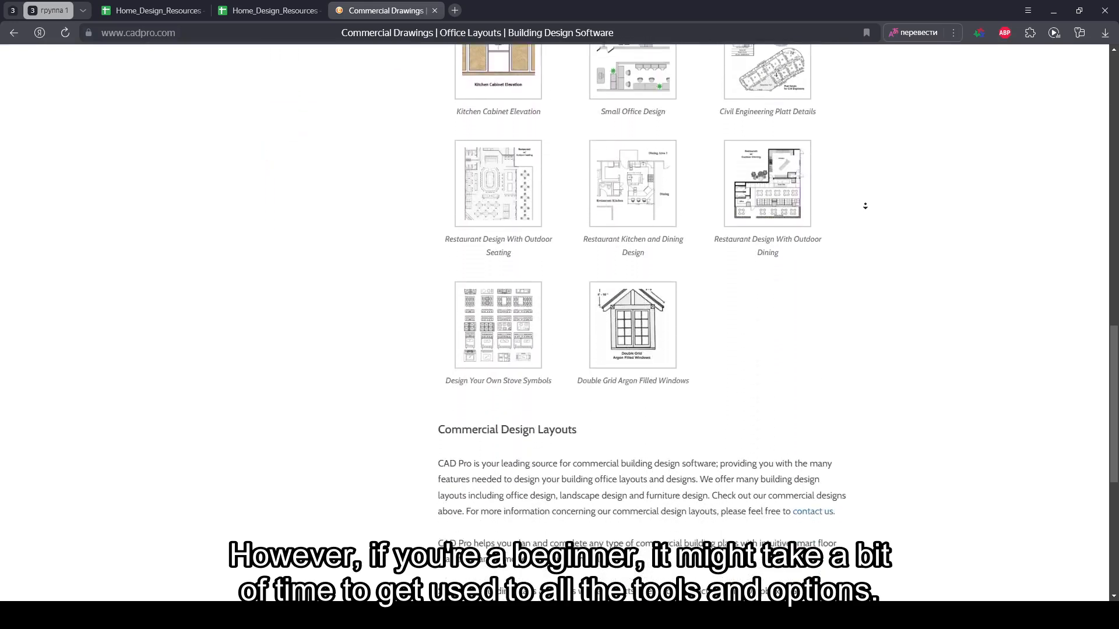
{"action": "scroll", "scroll_direction": "down", "scroll_amount": 3}
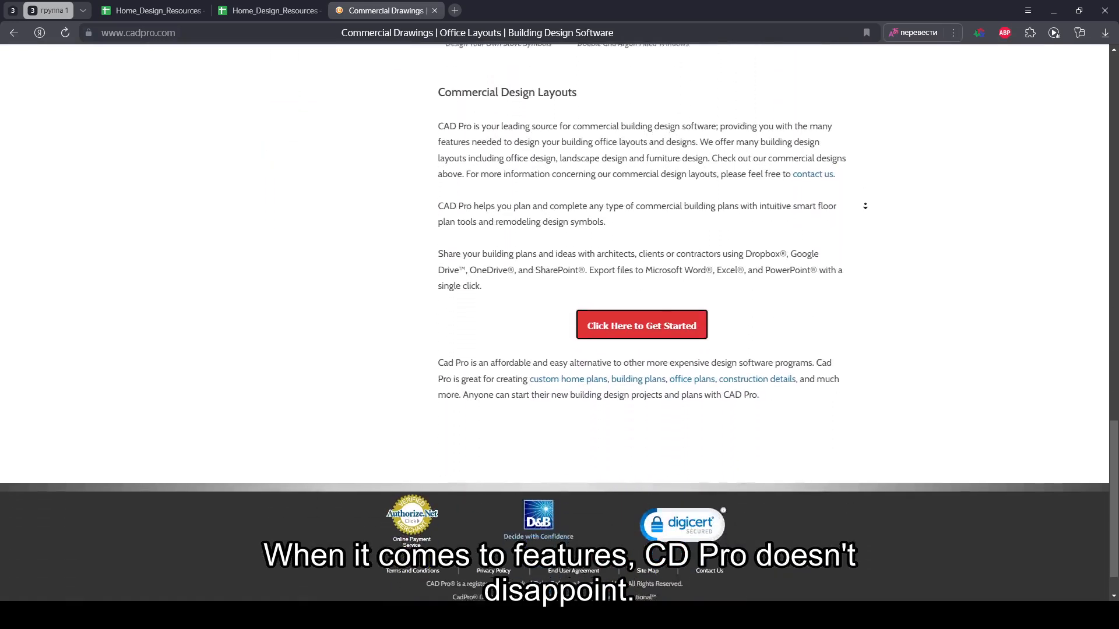
{"action": "scroll", "scroll_direction": "up", "scroll_amount": 3}
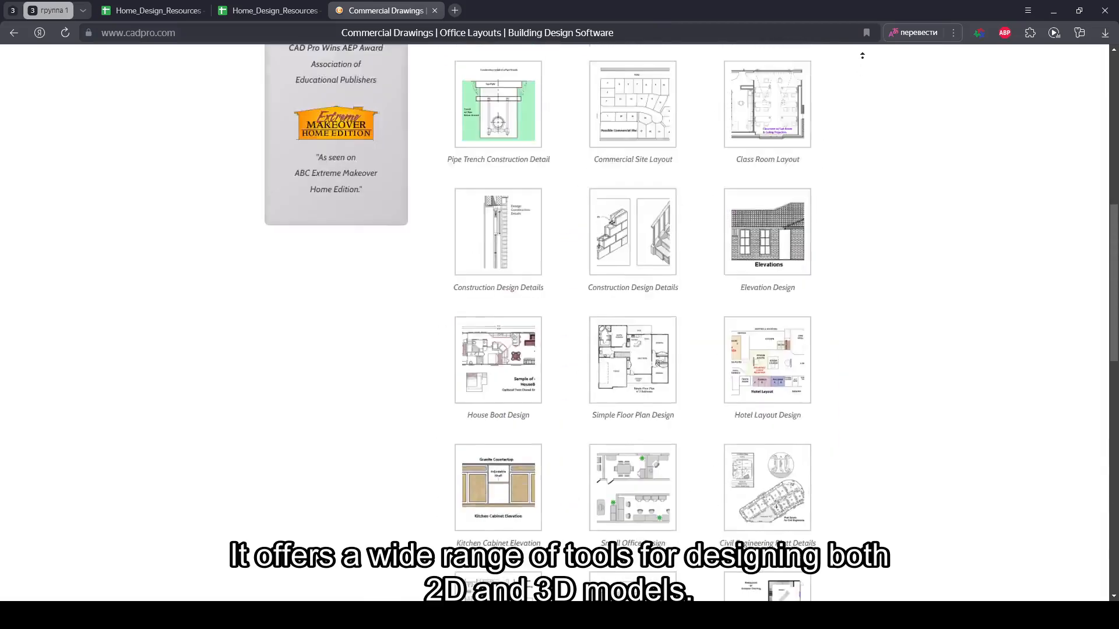
{"action": "scroll", "scroll_direction": "up", "scroll_amount": 3}
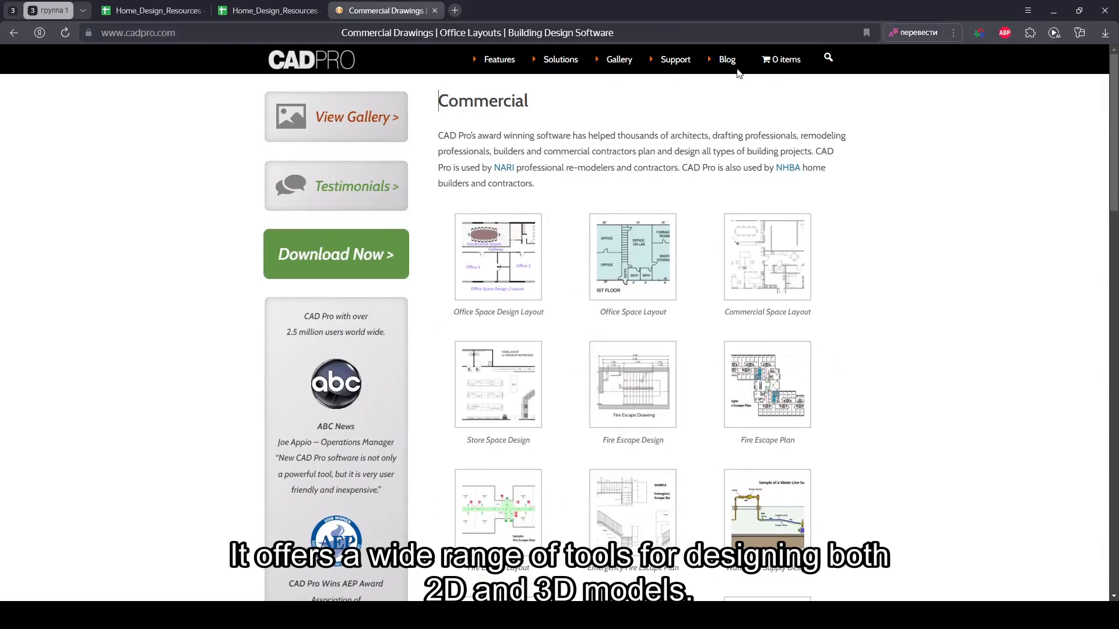
Step: Browse the Gallery > Elevations page of house elevation drawings
{"action": "left_click", "coordinate": [618, 59]}
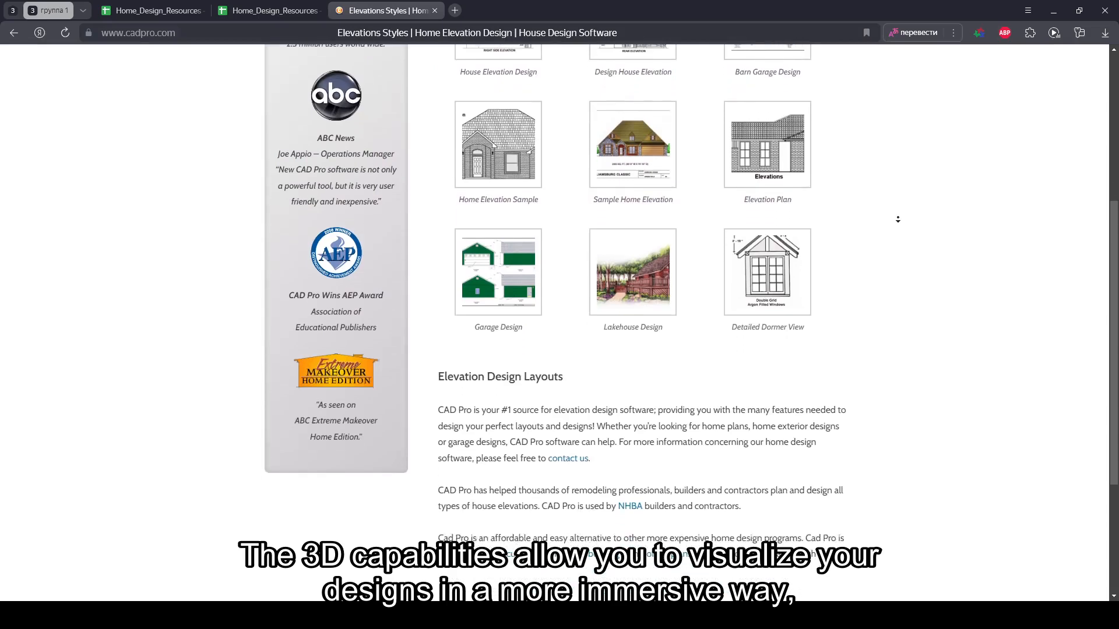
{"action": "scroll", "scroll_direction": "down", "scroll_amount": 3}
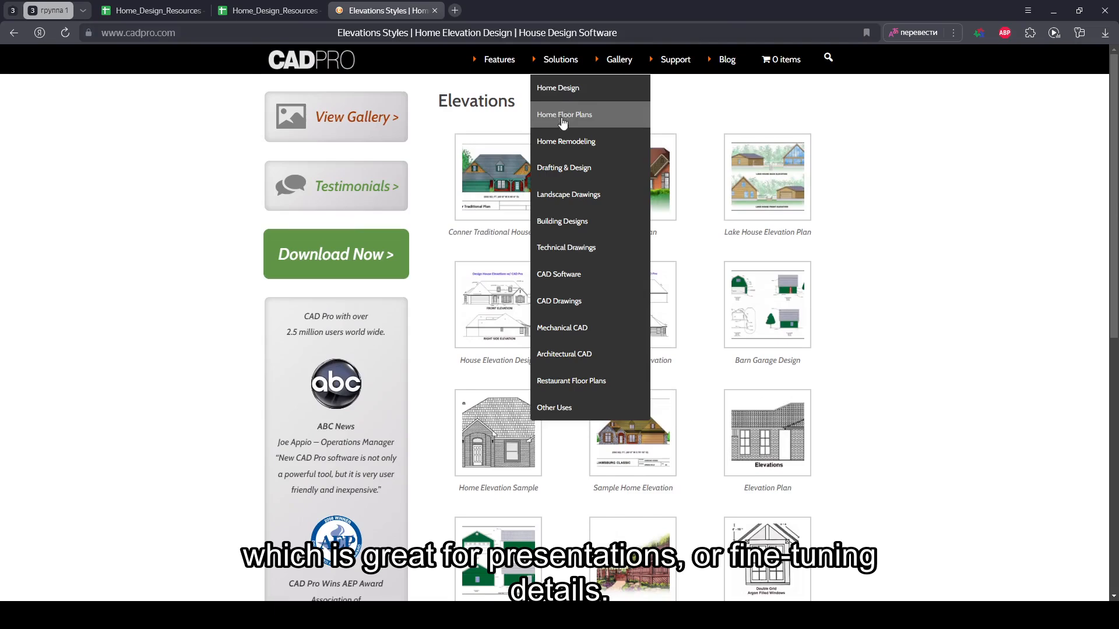
Step: Read through the Home Remodeling Software page, then show the Solutions category list again
{"action": "left_click", "coordinate": [565, 144]}
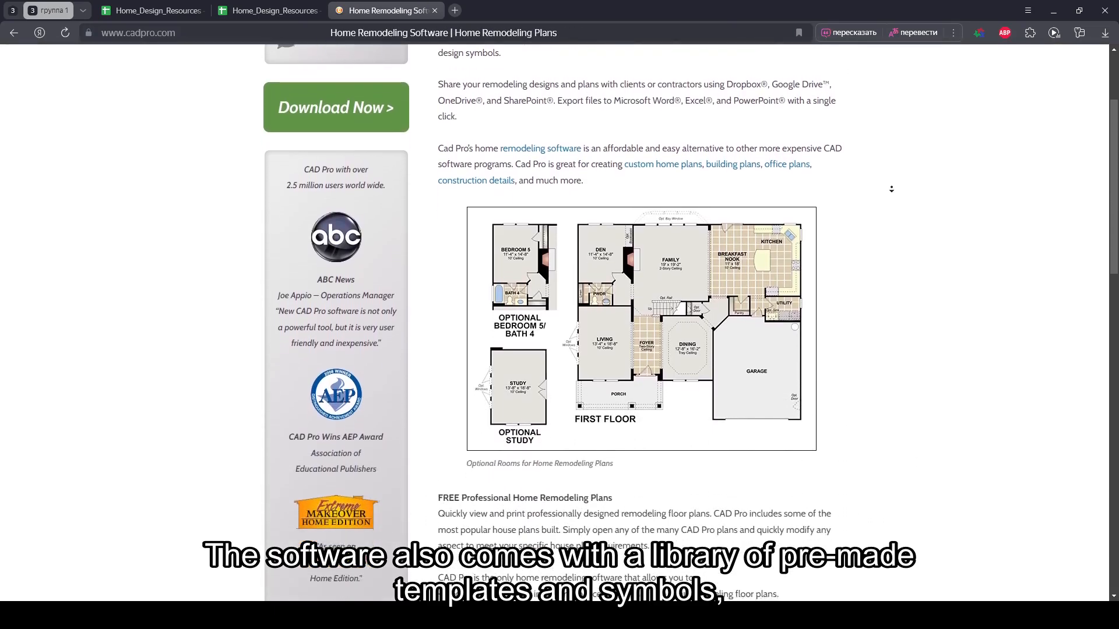
{"action": "scroll", "scroll_direction": "down", "scroll_amount": 3}
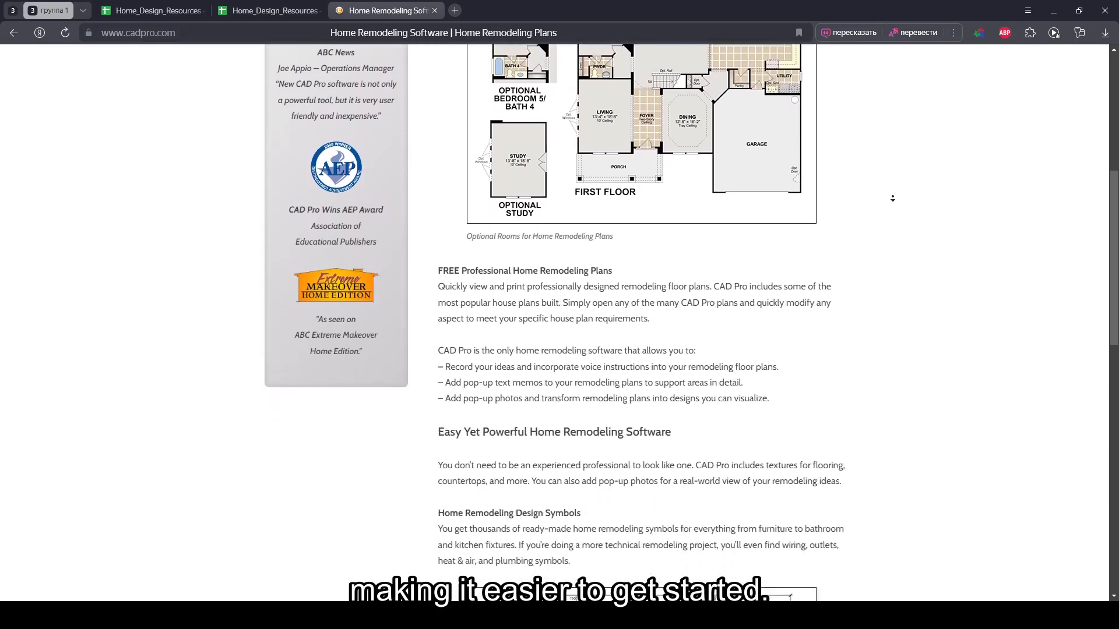
{"action": "scroll", "scroll_direction": "down", "scroll_amount": 3}
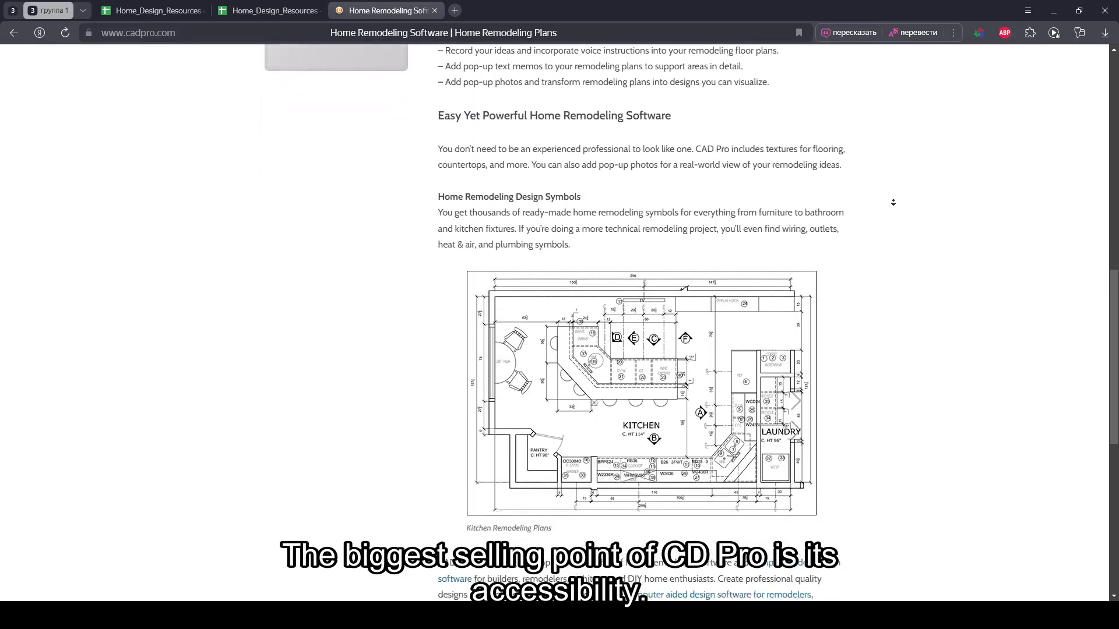
{"action": "scroll", "scroll_direction": "down", "scroll_amount": 3}
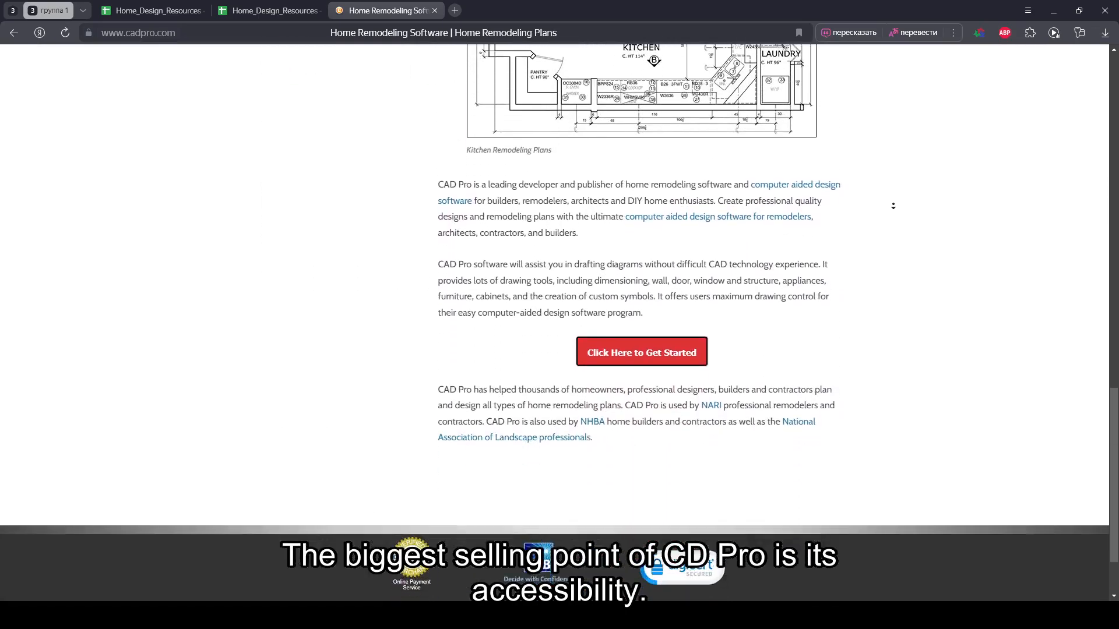
{"action": "scroll", "scroll_direction": "down", "scroll_amount": 3}
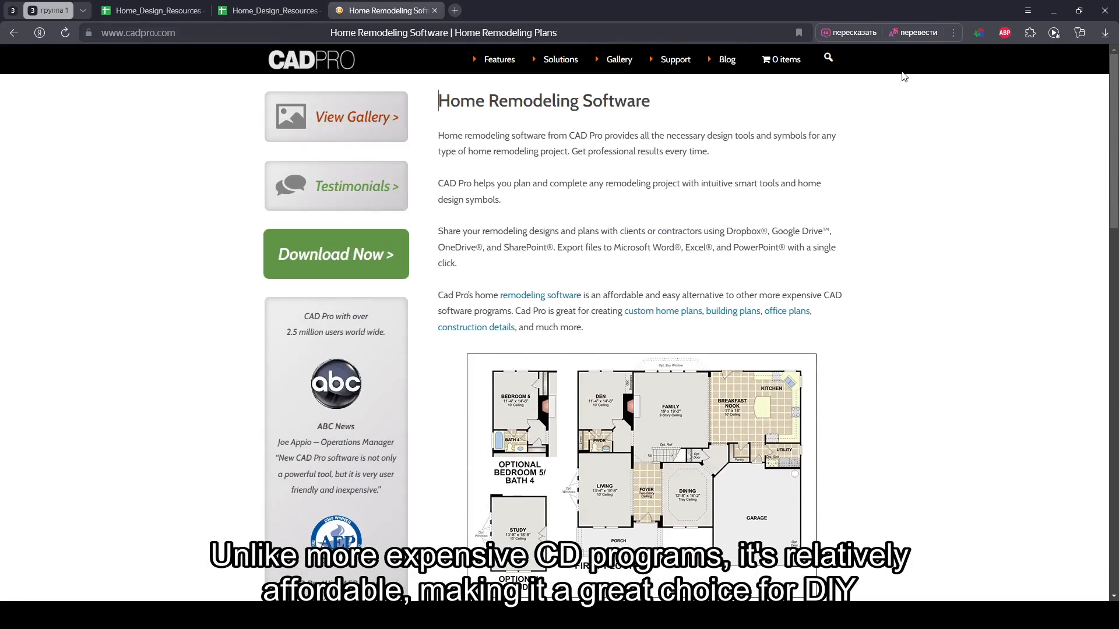
{"action": "left_click", "coordinate": [560, 59]}
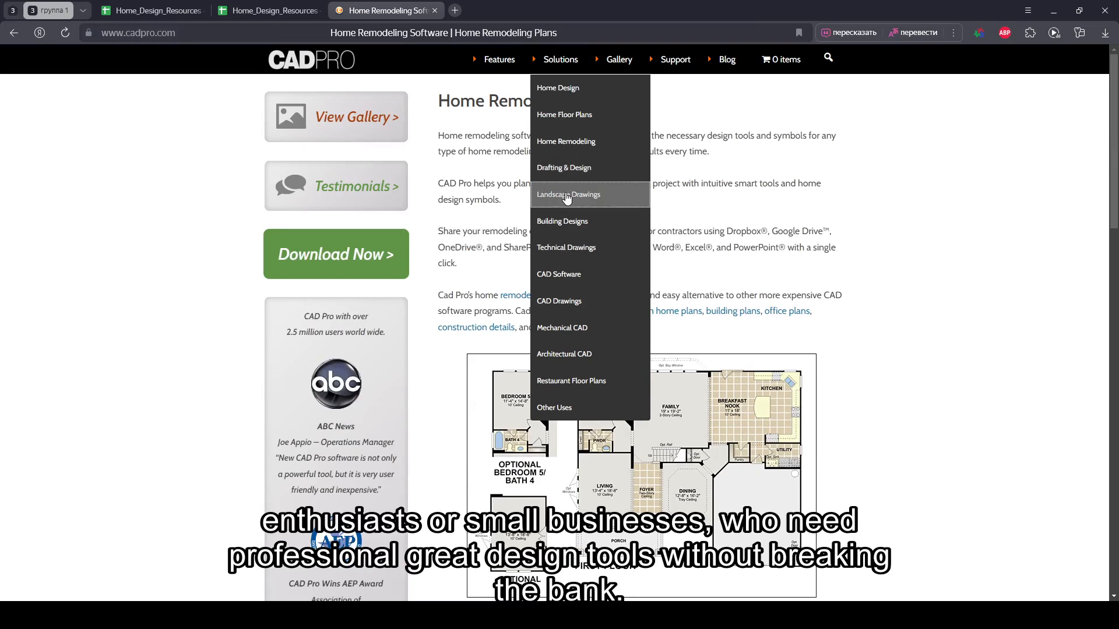
Step: Read through the Landscape Design & Drawing Software solution page to the bottom
{"action": "left_click", "coordinate": [567, 195]}
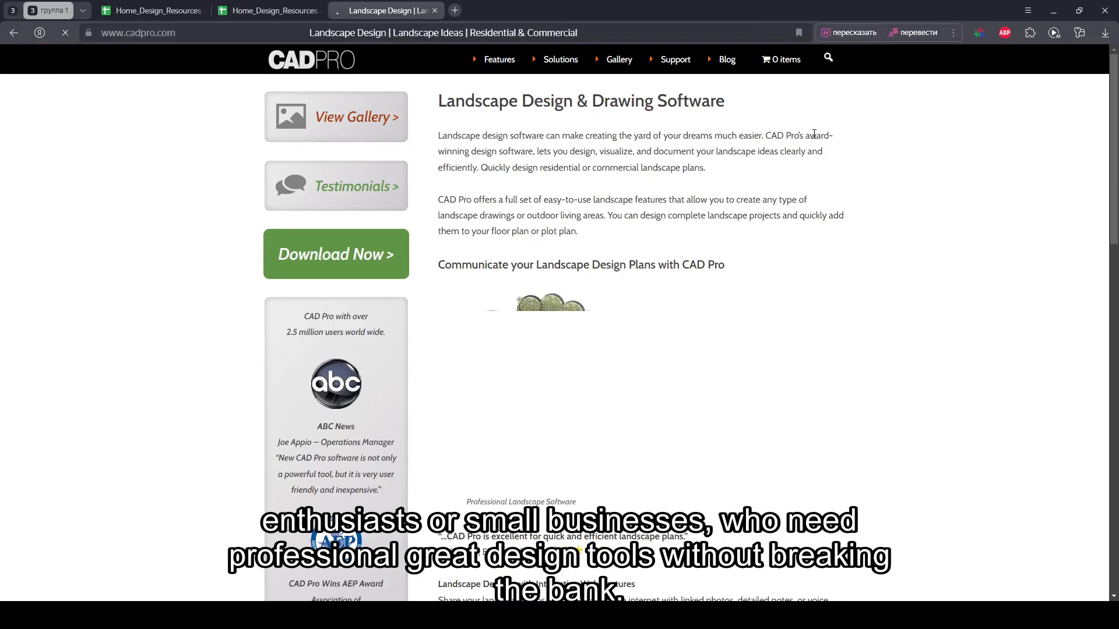
{"action": "scroll", "scroll_direction": "down", "scroll_amount": 3}
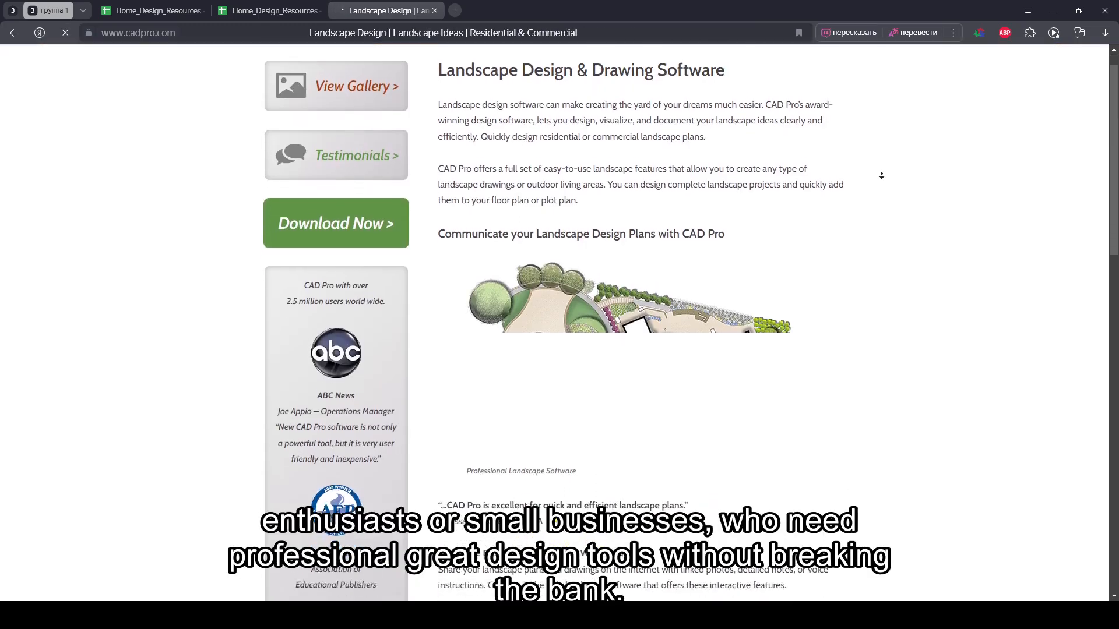
{"action": "scroll", "scroll_direction": "down", "scroll_amount": 3}
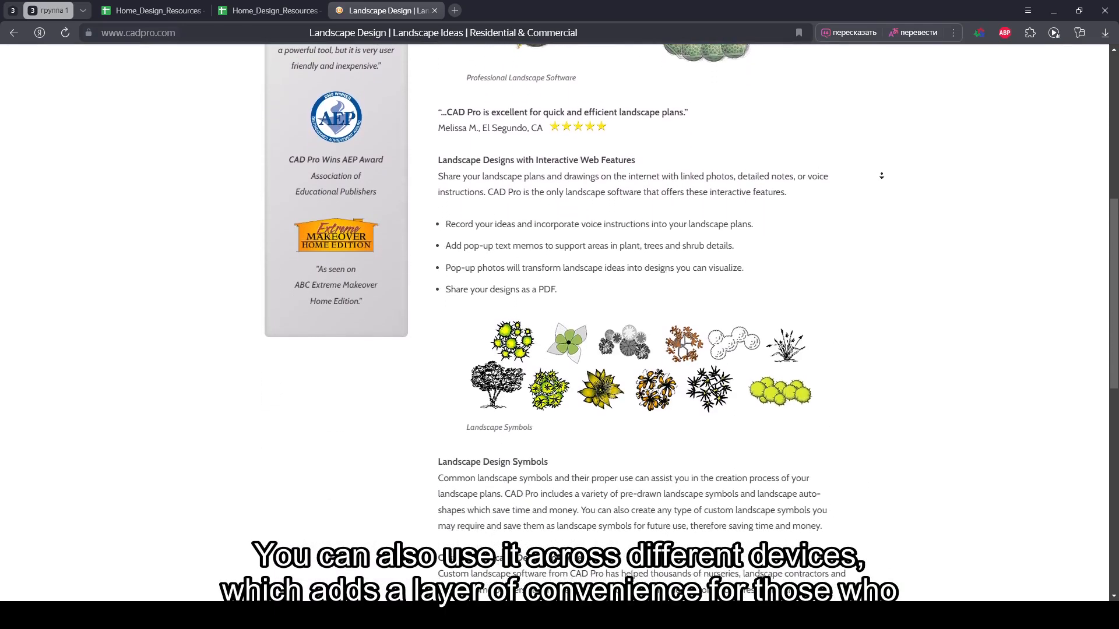
{"action": "scroll", "scroll_direction": "down", "scroll_amount": 3}
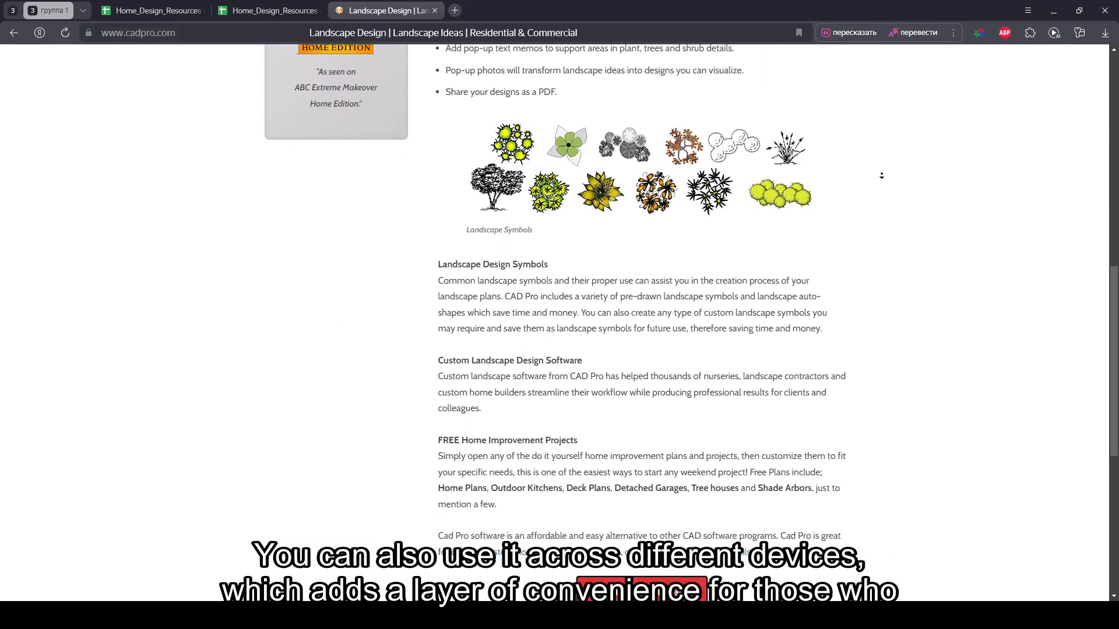
{"action": "scroll", "scroll_direction": "down", "scroll_amount": 3}
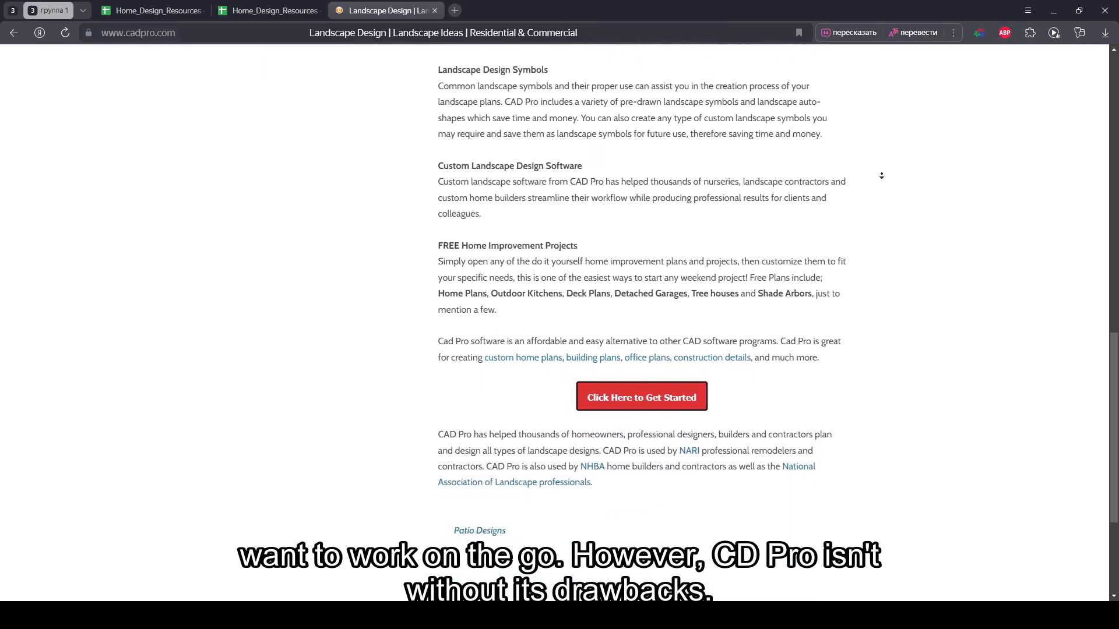
{"action": "scroll", "scroll_direction": "down", "scroll_amount": 3}
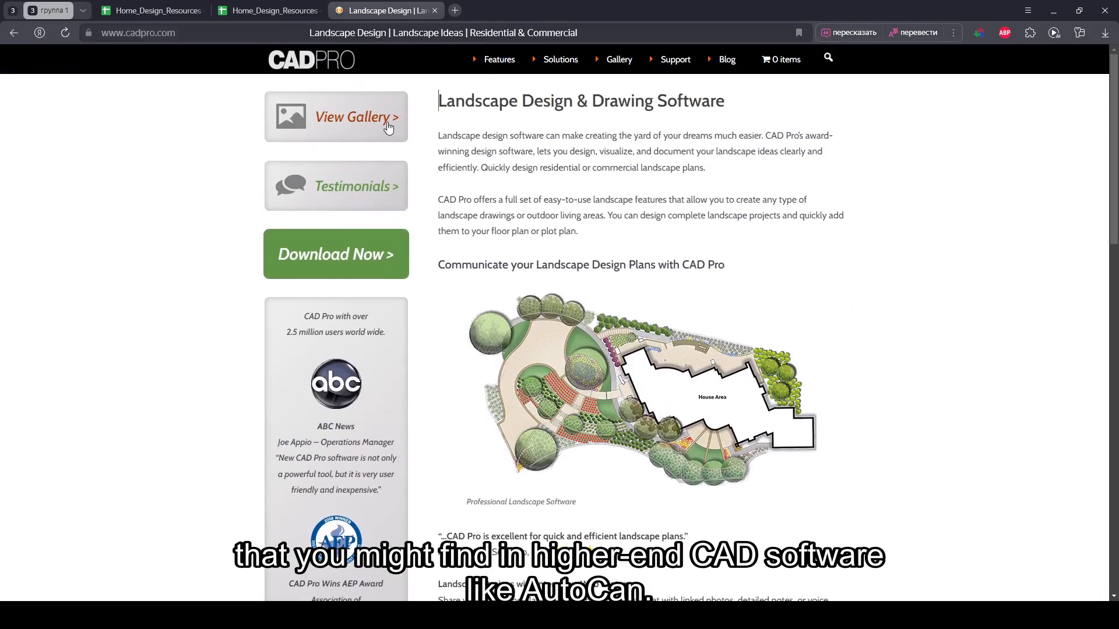
Step: View the main Gallery and its Landscape section of garden and treehouse plans
{"action": "left_click", "coordinate": [355, 116]}
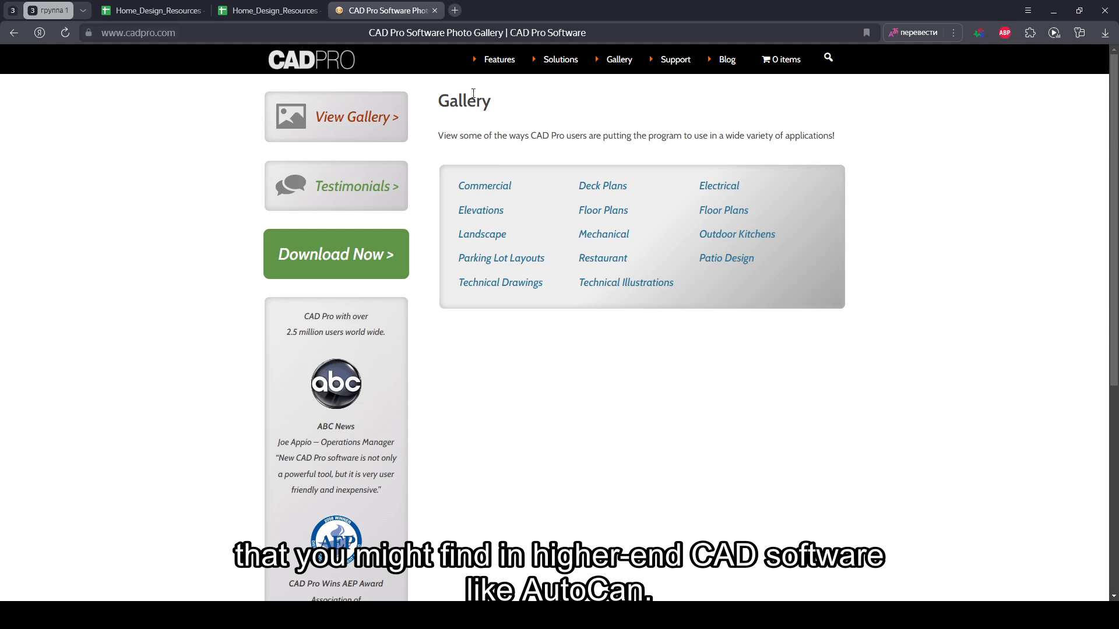
{"action": "left_click", "coordinate": [481, 235]}
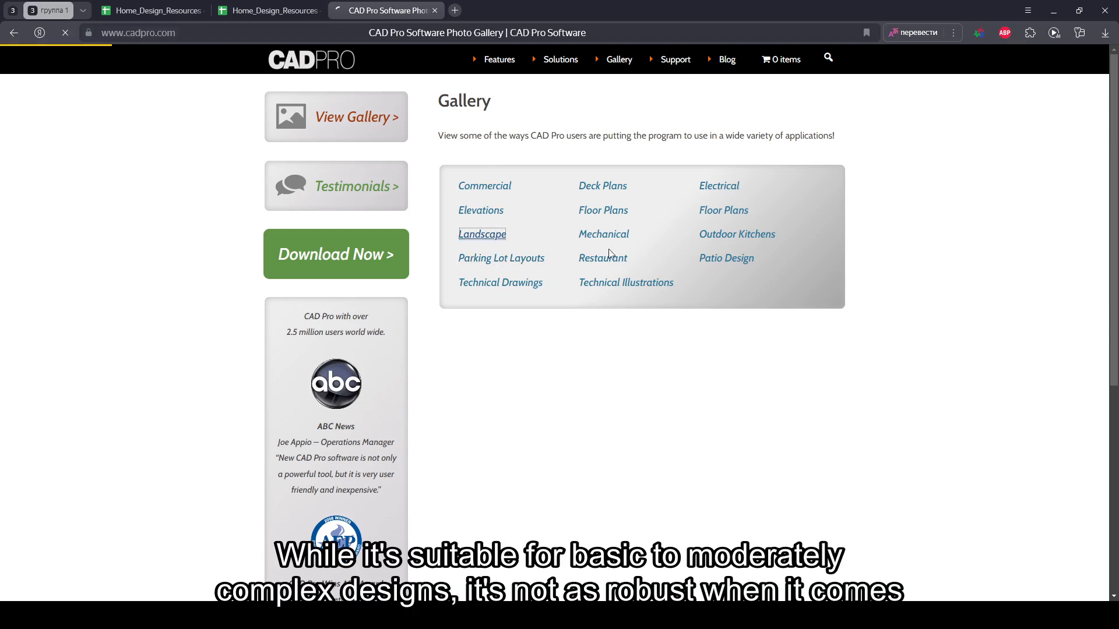
{"action": "left_click", "coordinate": [481, 233]}
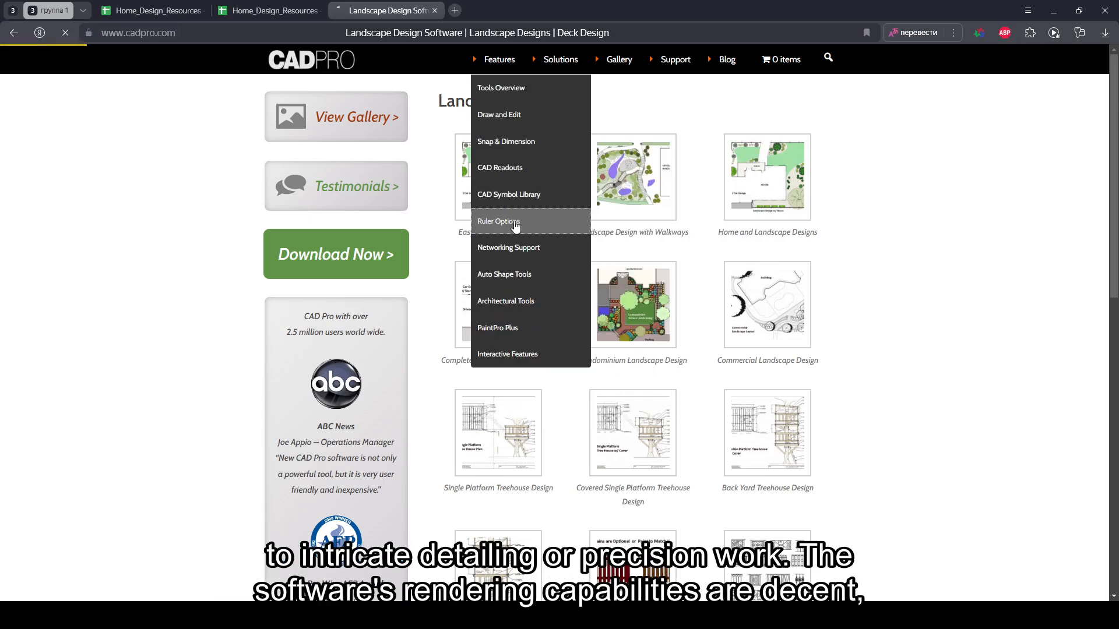
Step: Read through the Ruler Options feature page to the bottom
{"action": "left_click", "coordinate": [498, 222]}
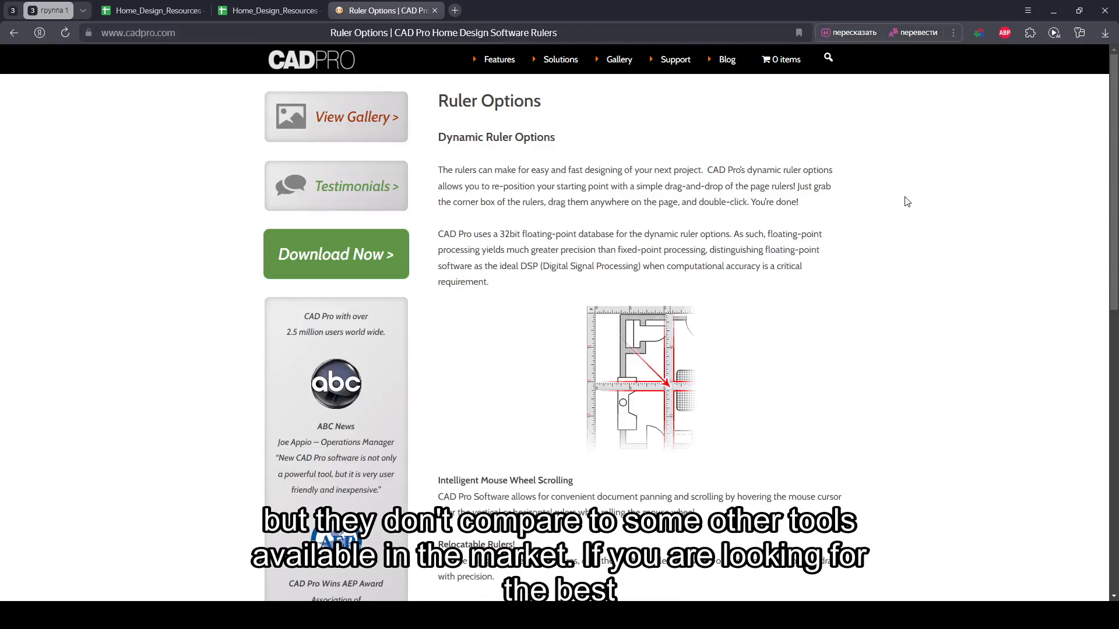
{"action": "scroll", "scroll_direction": "down", "scroll_amount": 3}
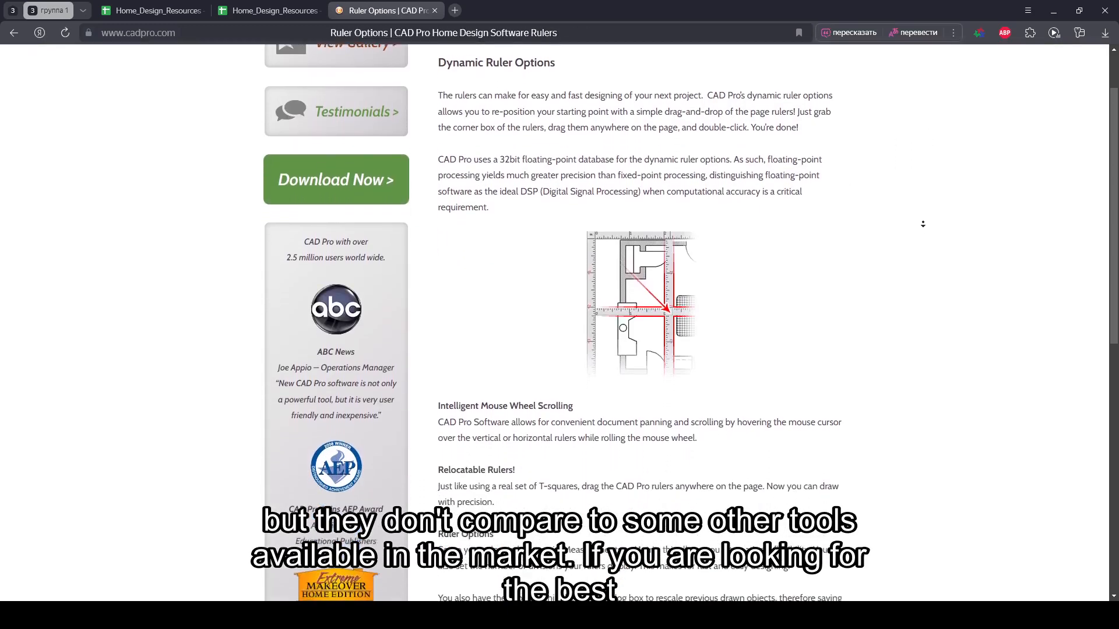
{"action": "scroll", "scroll_direction": "down", "scroll_amount": 3}
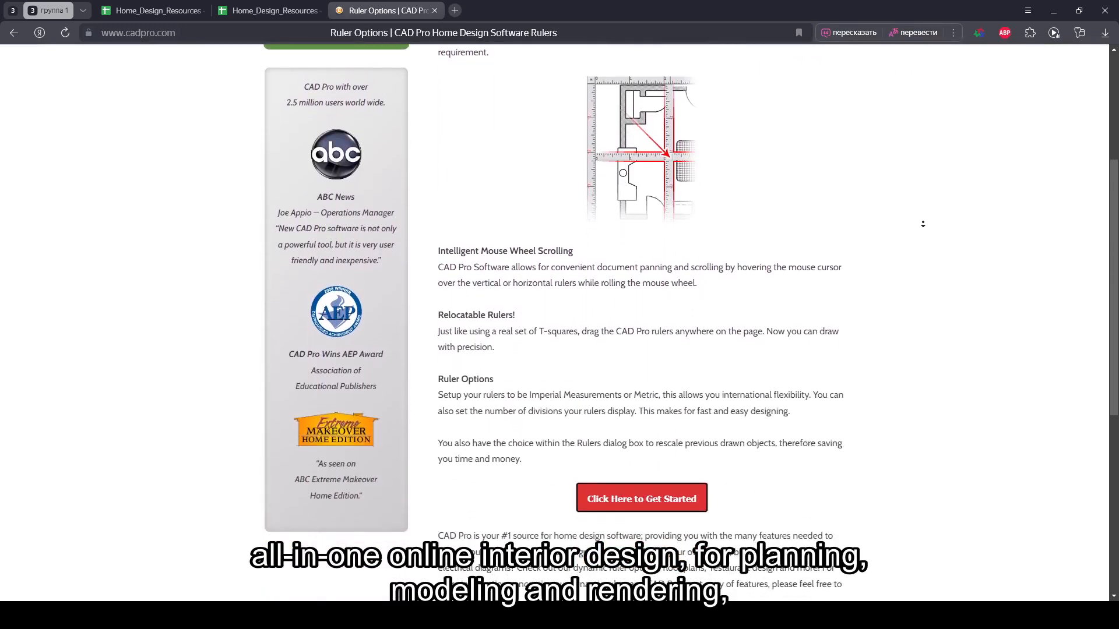
{"action": "scroll", "scroll_direction": "down", "scroll_amount": 3}
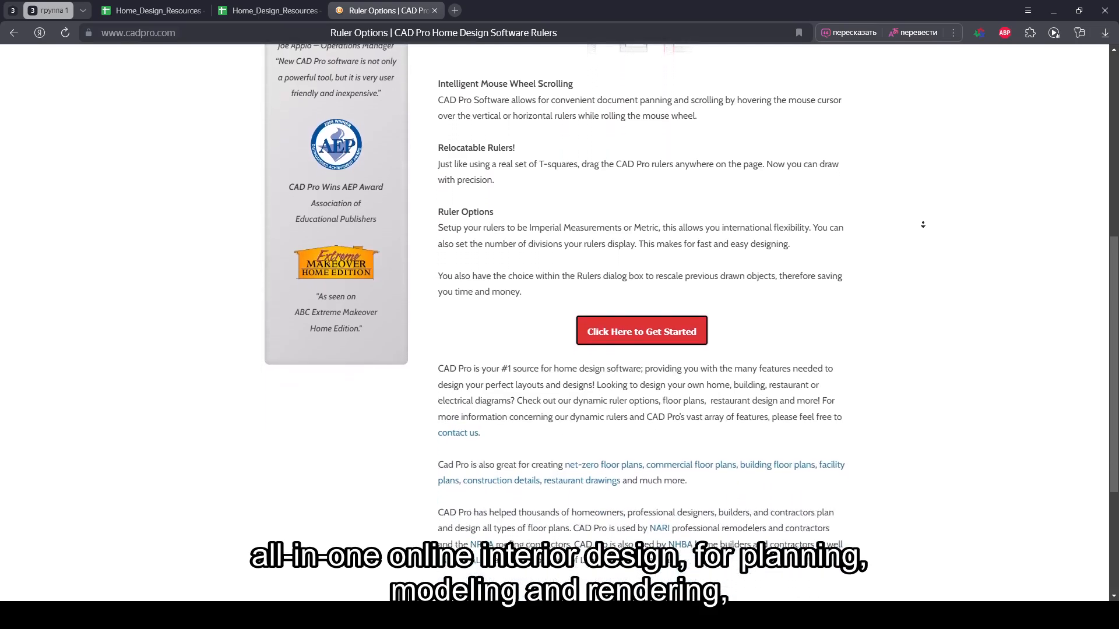
{"action": "scroll", "scroll_direction": "down", "scroll_amount": 3}
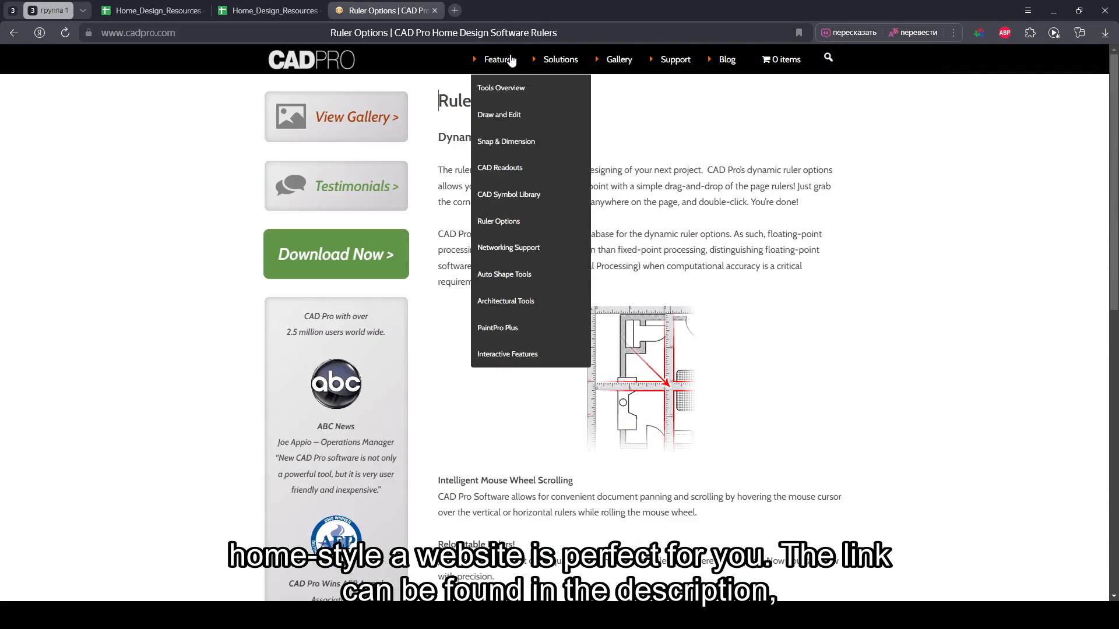
{"action": "mouse_move", "coordinate": [508, 247]}
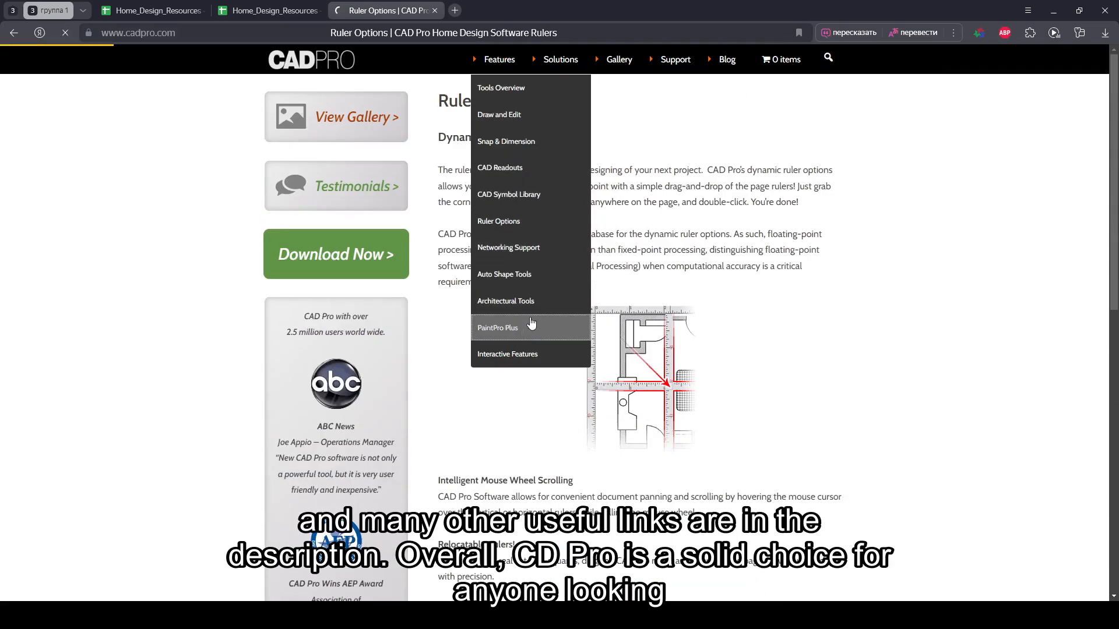
Step: Go to the PaintPro Plus photo editing feature page
{"action": "left_click", "coordinate": [497, 328]}
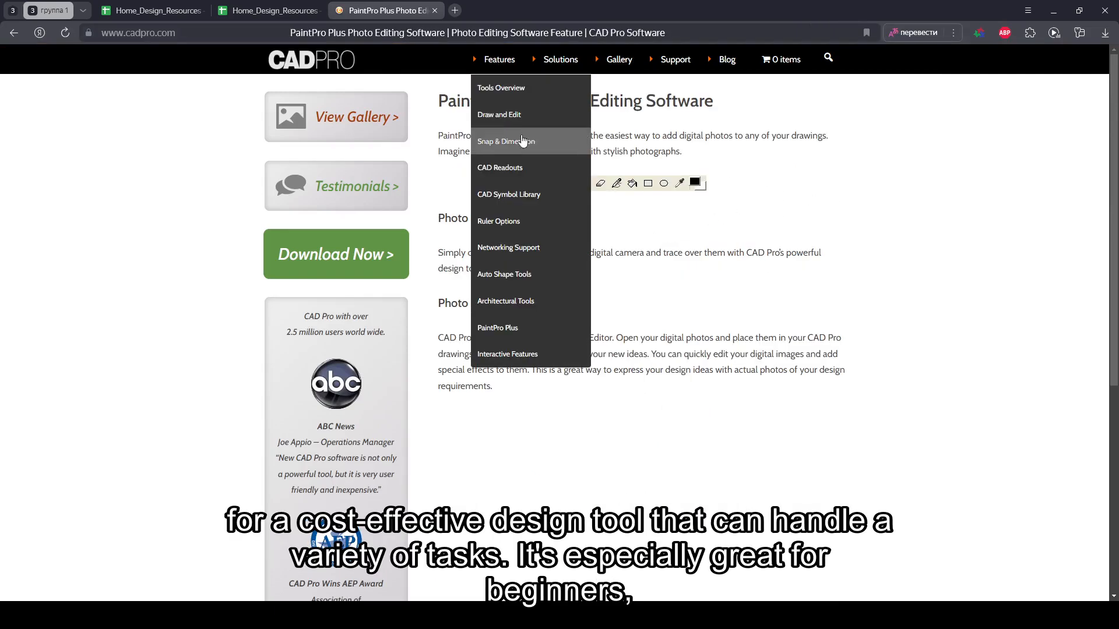
{"action": "mouse_move", "coordinate": [527, 147]}
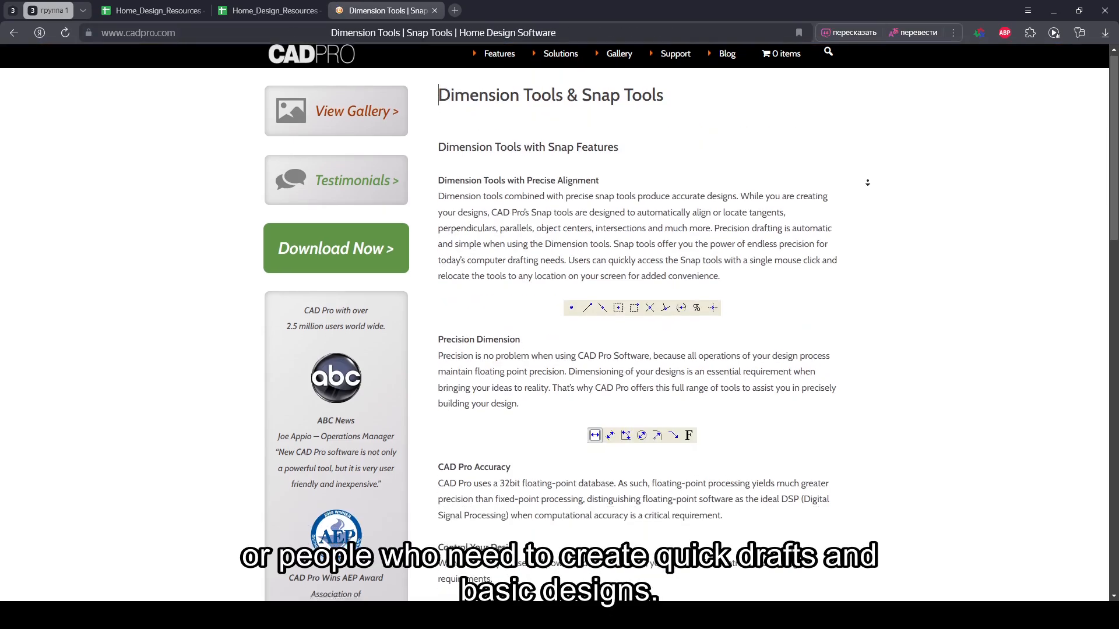
{"action": "scroll", "scroll_direction": "down", "scroll_amount": 3}
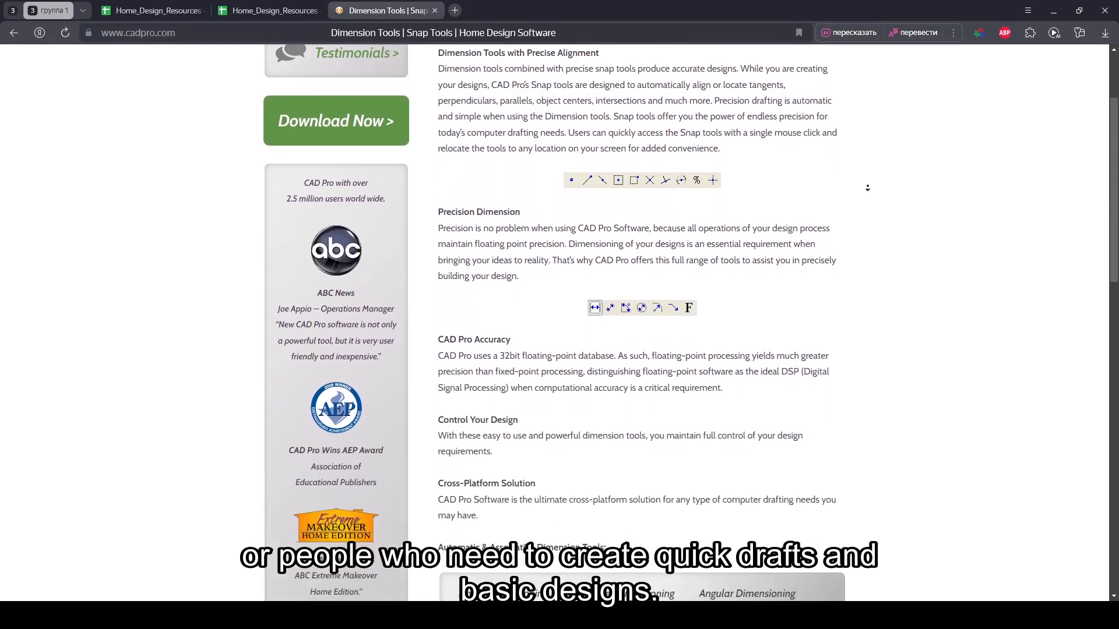
{"action": "scroll", "scroll_direction": "down", "scroll_amount": 3}
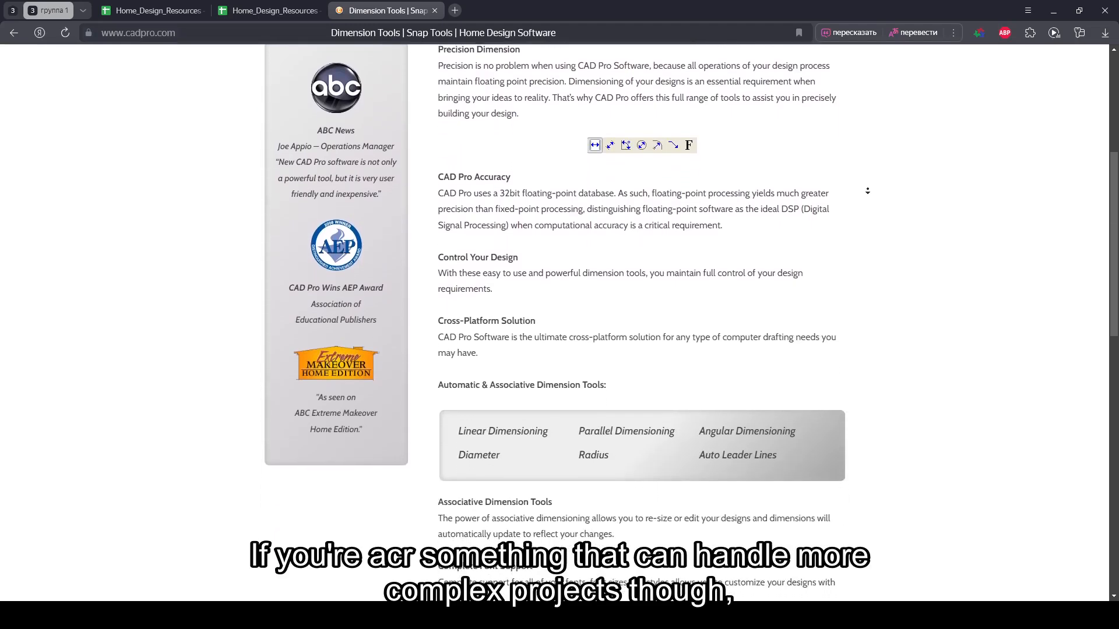
{"action": "scroll", "scroll_direction": "down", "scroll_amount": 3}
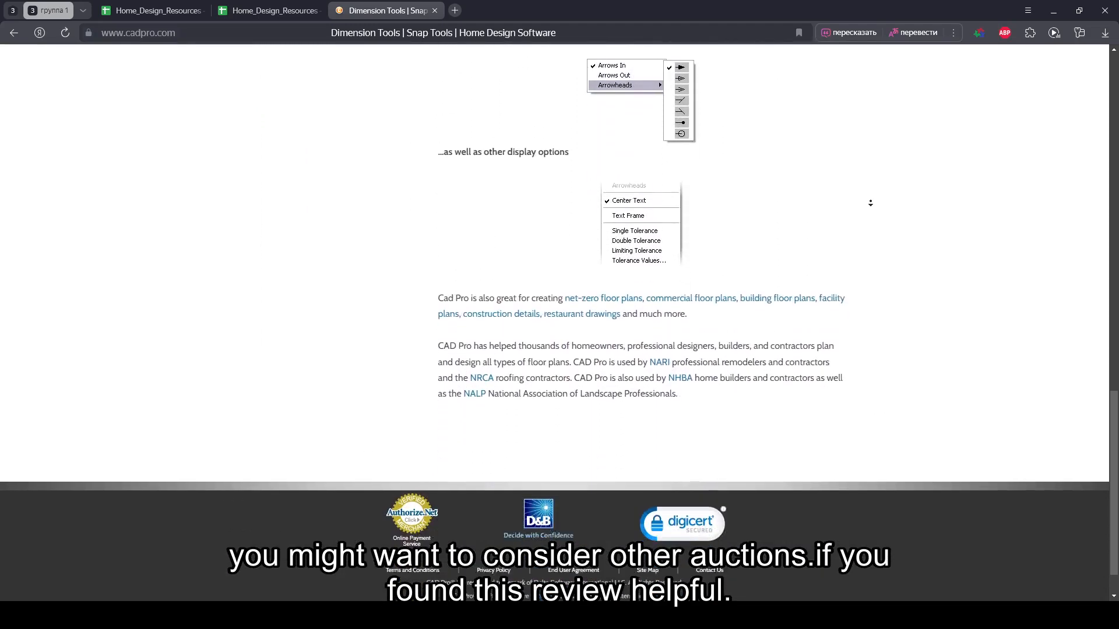
{"action": "scroll", "scroll_direction": "down", "scroll_amount": 3}
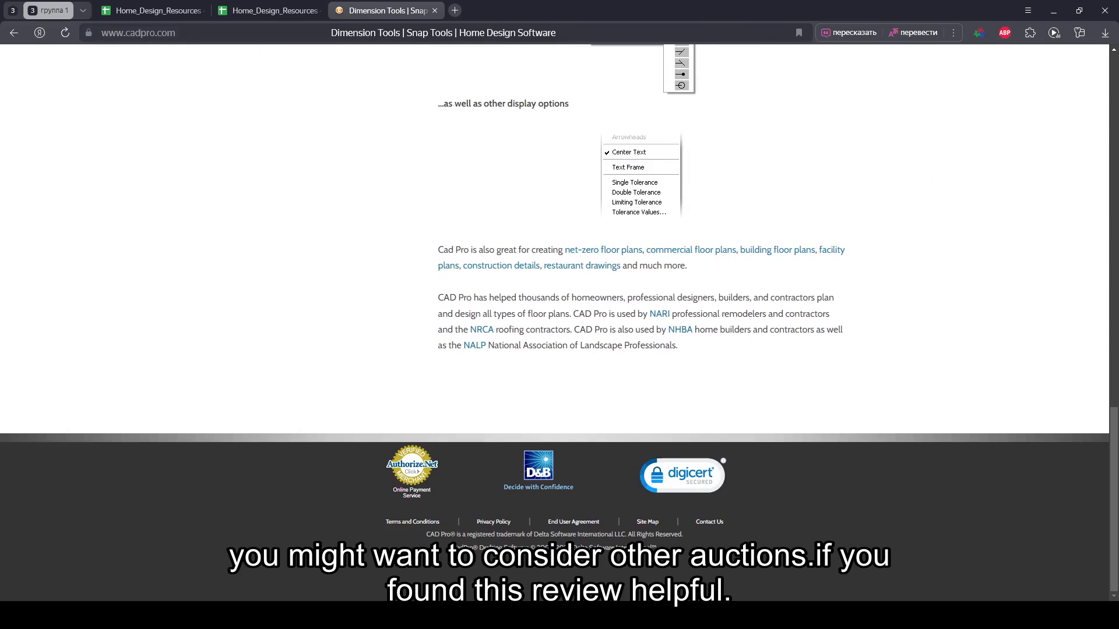